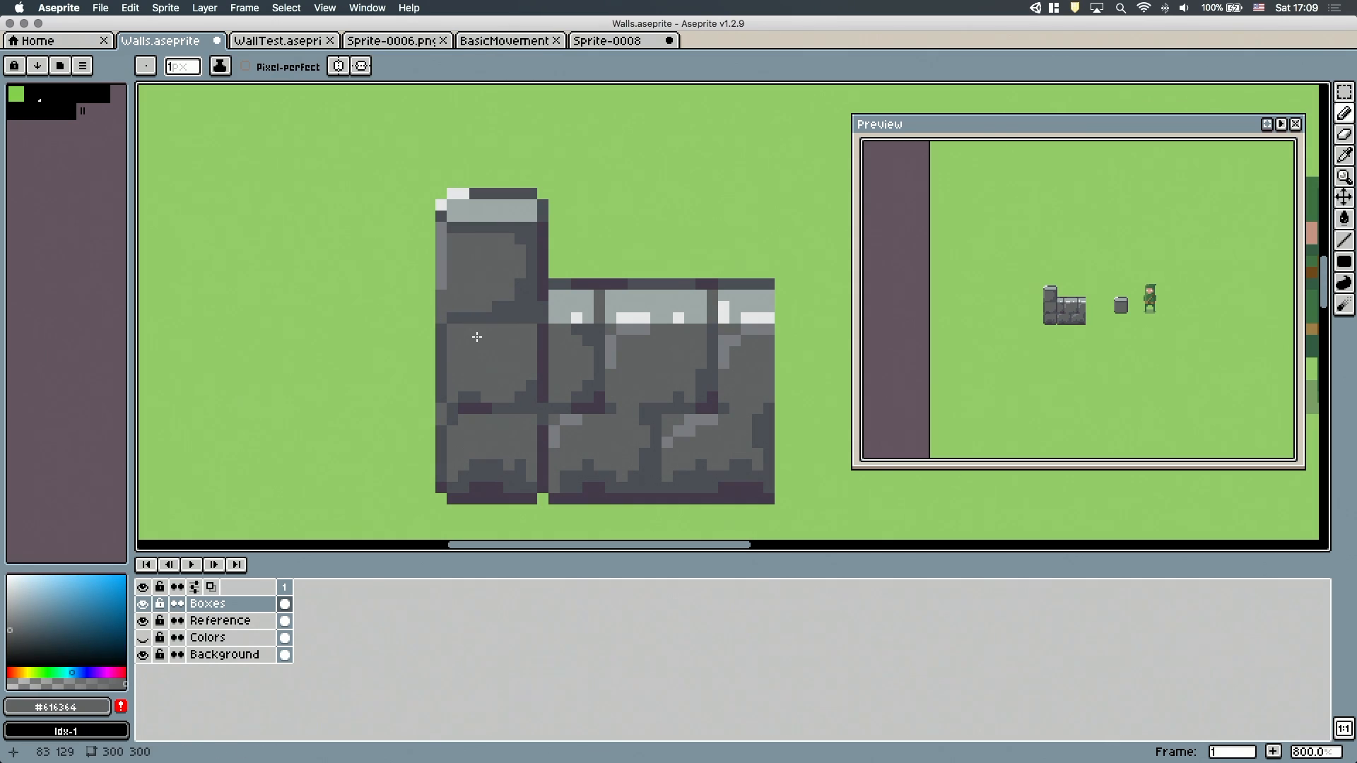
Create a 300×300 sprite and paste in the standing archer from BasicMovement as a reference
left_click(485, 212)
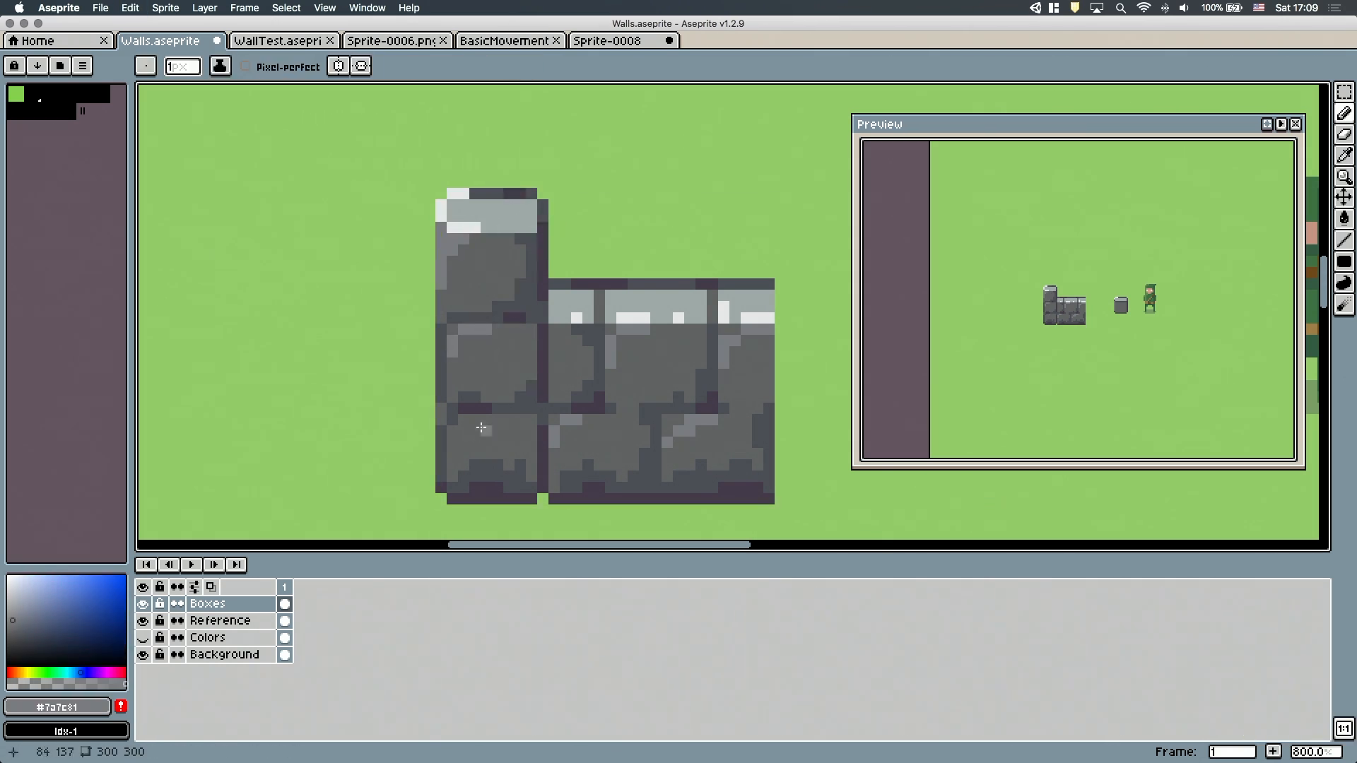
left_click(668, 40)
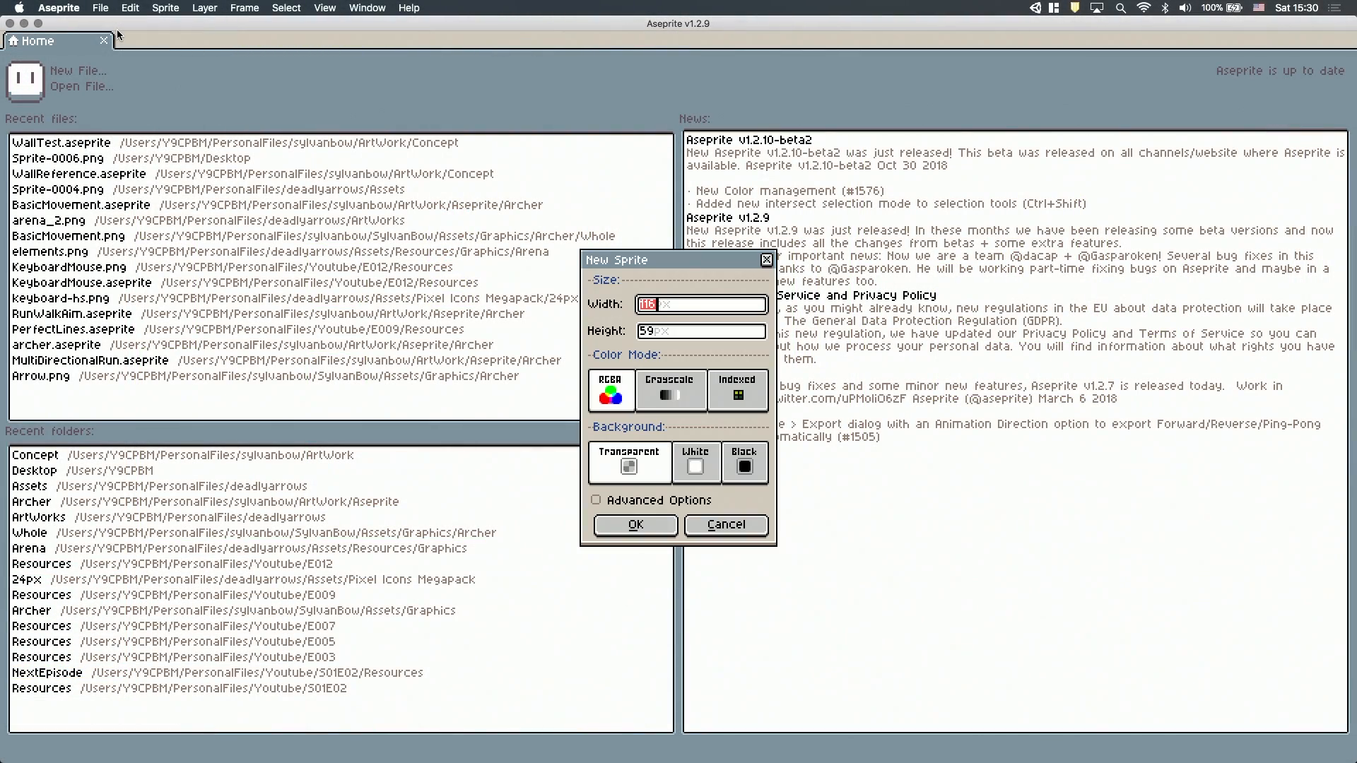
type("300")
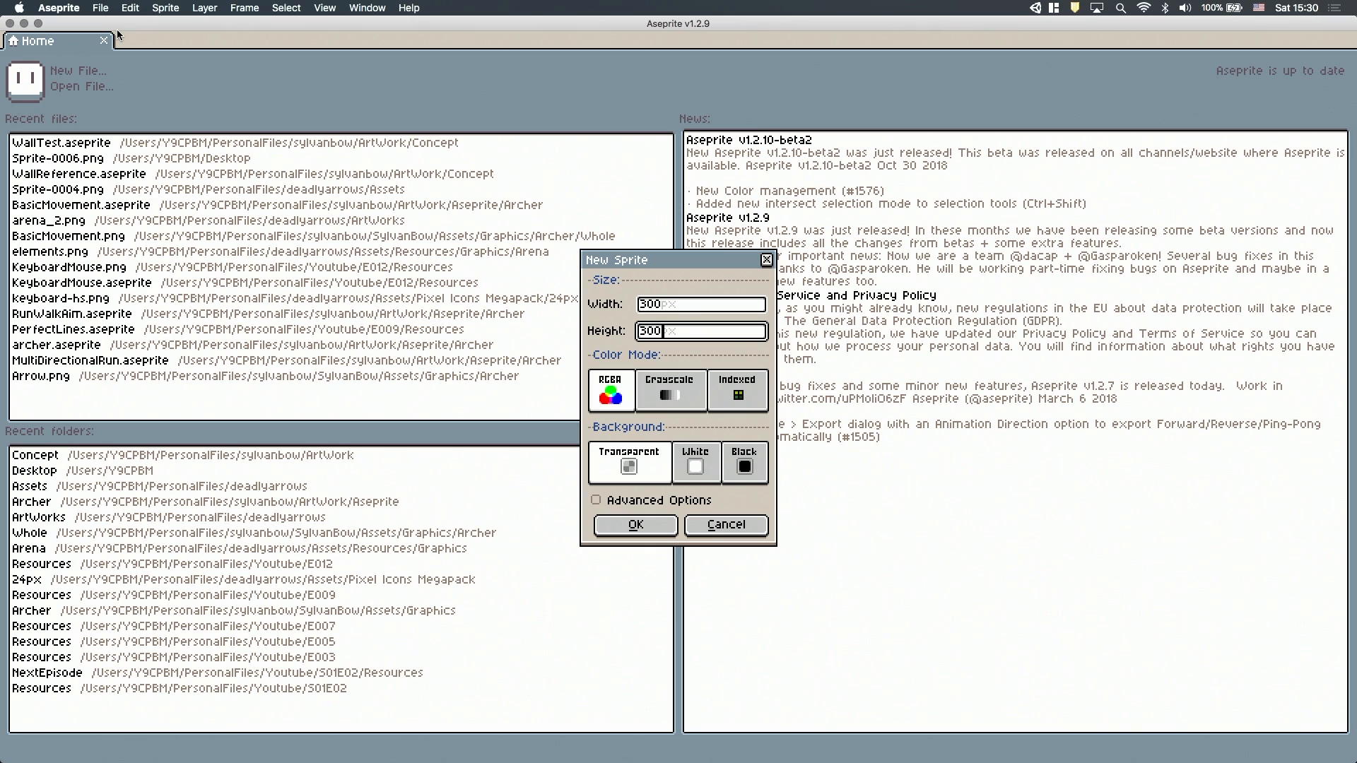
left_click(635, 525)
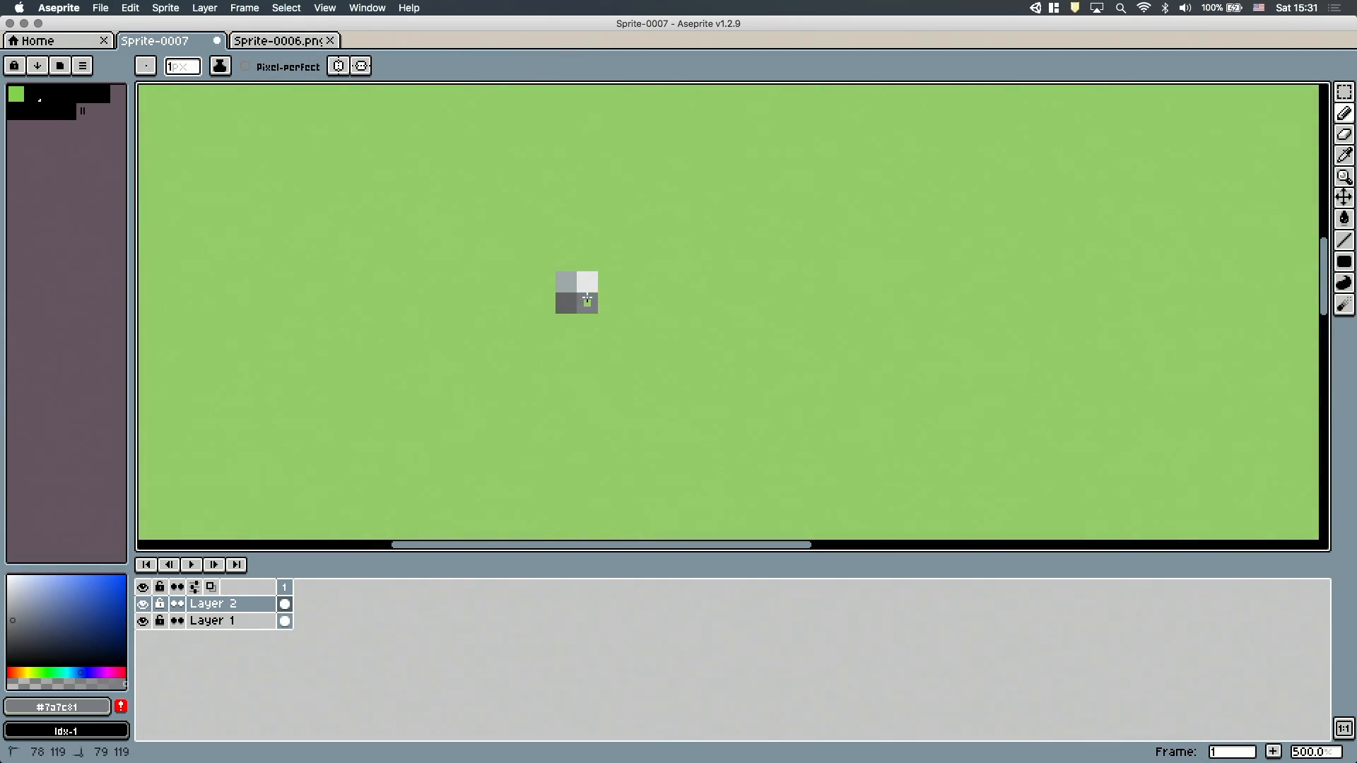
left_click(396, 40)
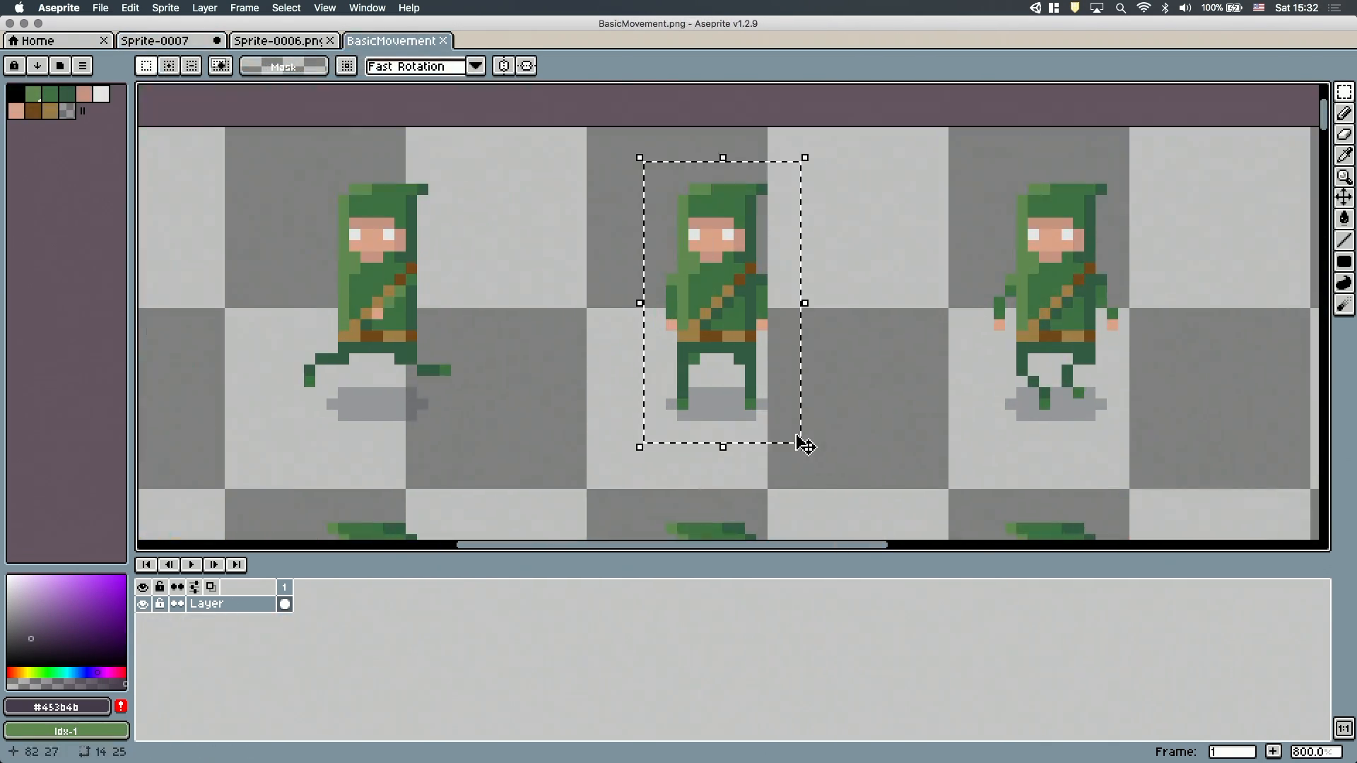
left_click(154, 41)
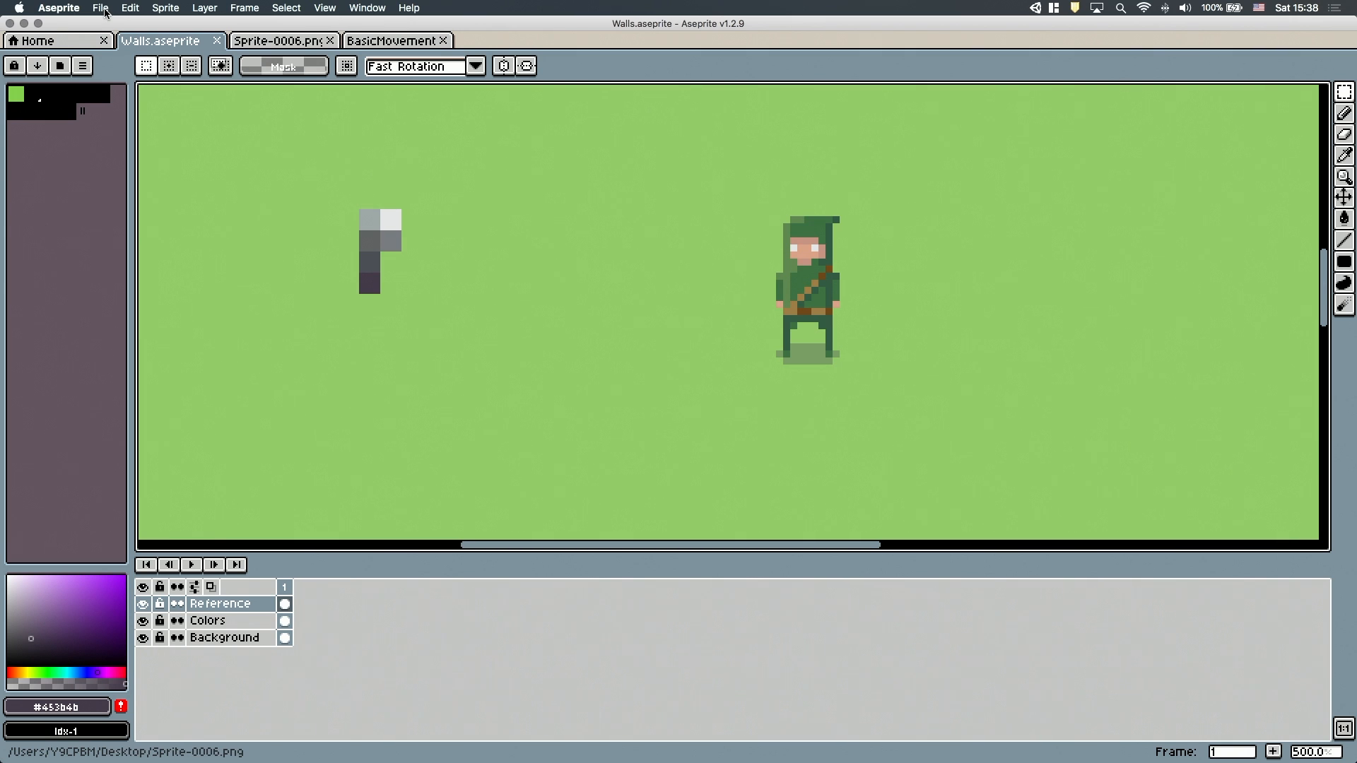
Enable Visible Grid in Preferences and edit the grid cell width
left_click(100, 8)
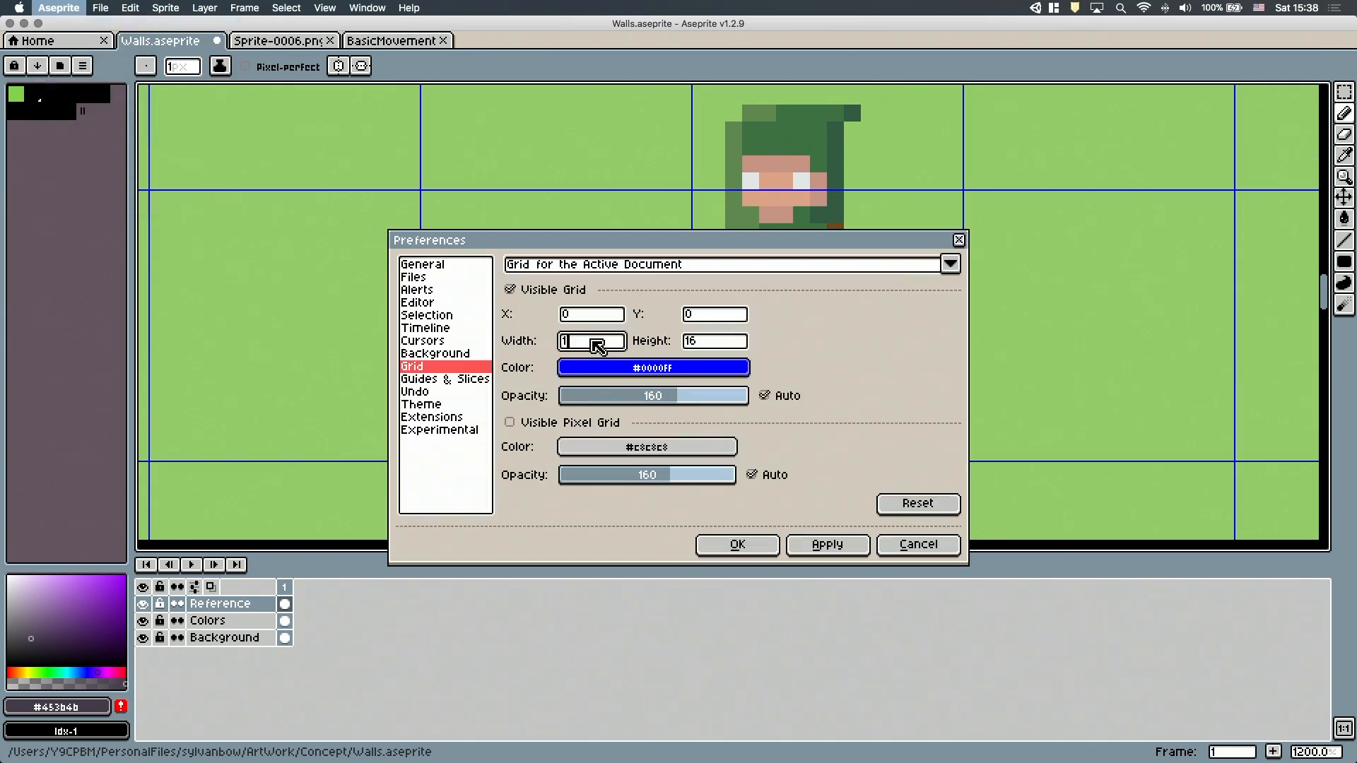
left_click(736, 544)
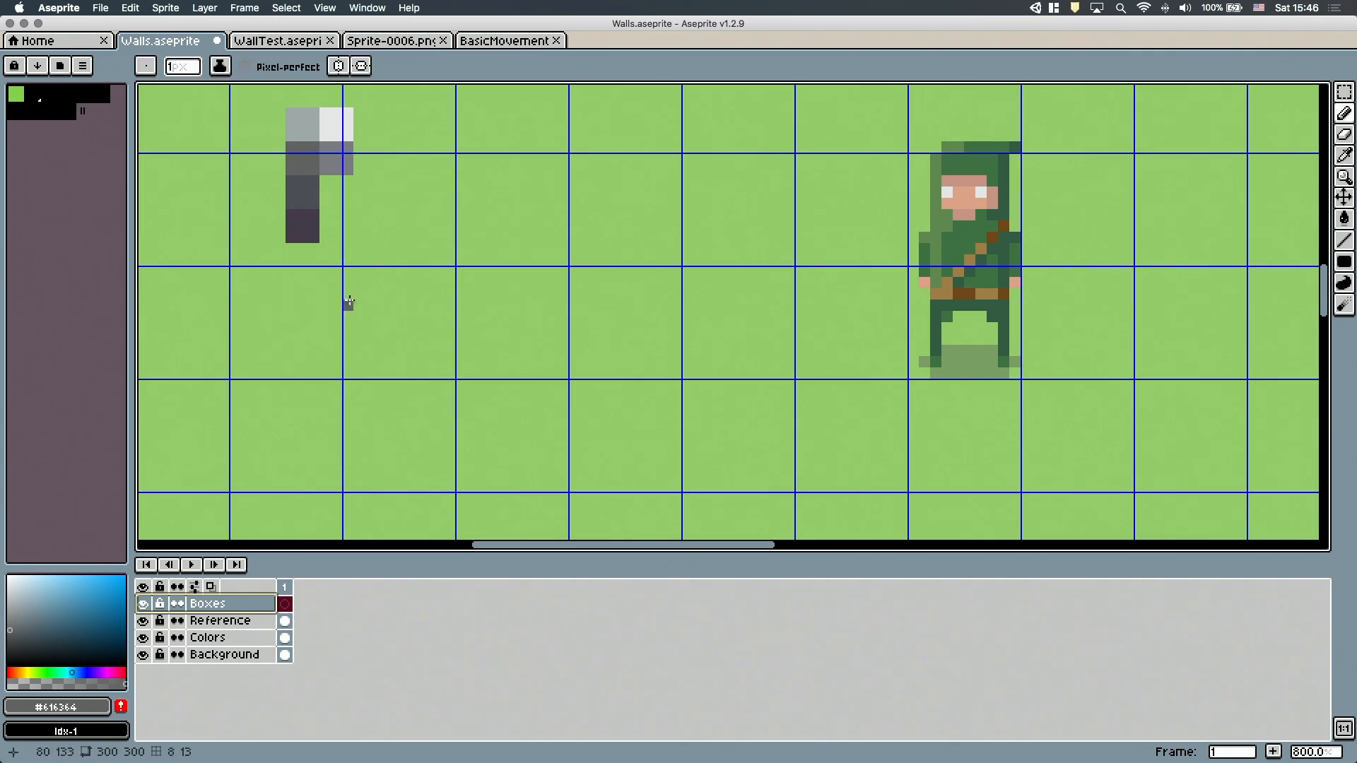
Draw grey stone blocks on the Boxes layer and reposition the archer reference nearby
scroll("up", 3)
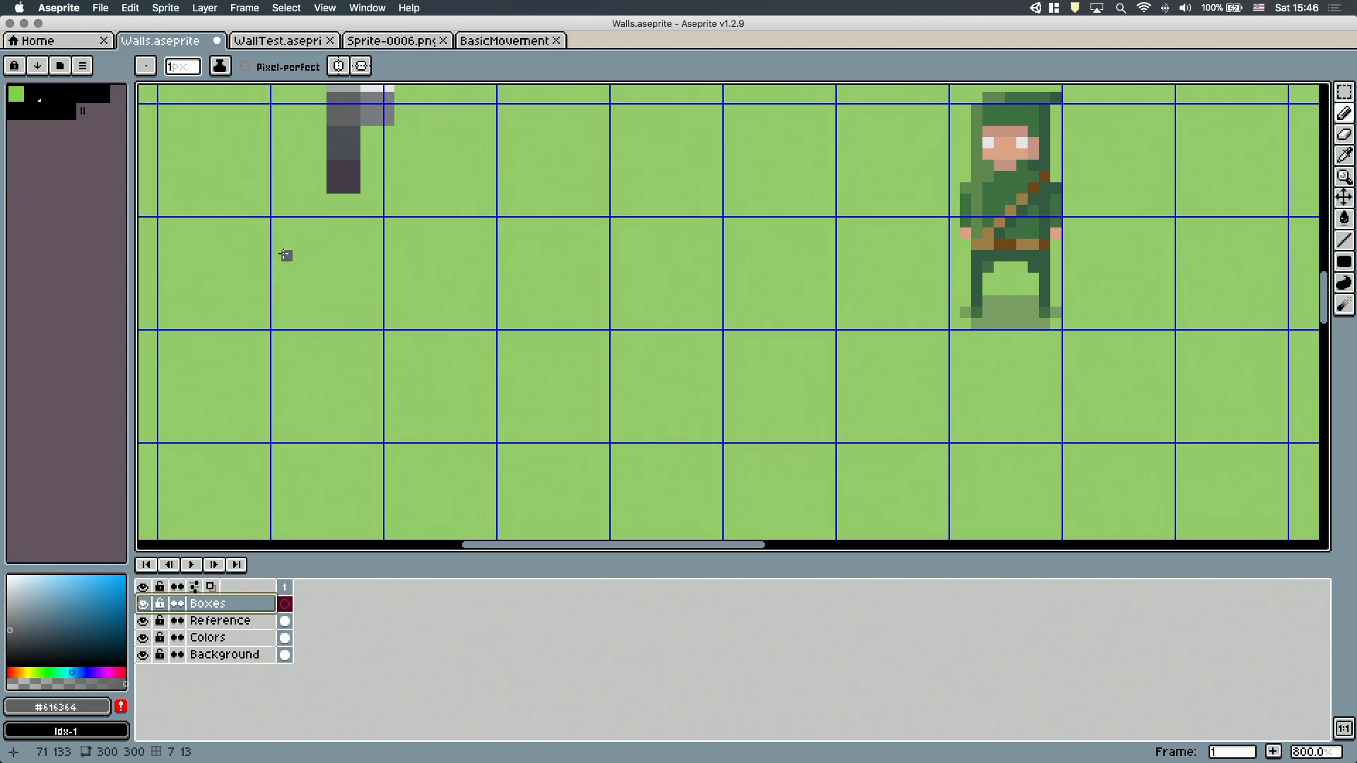
left_click(1344, 261)
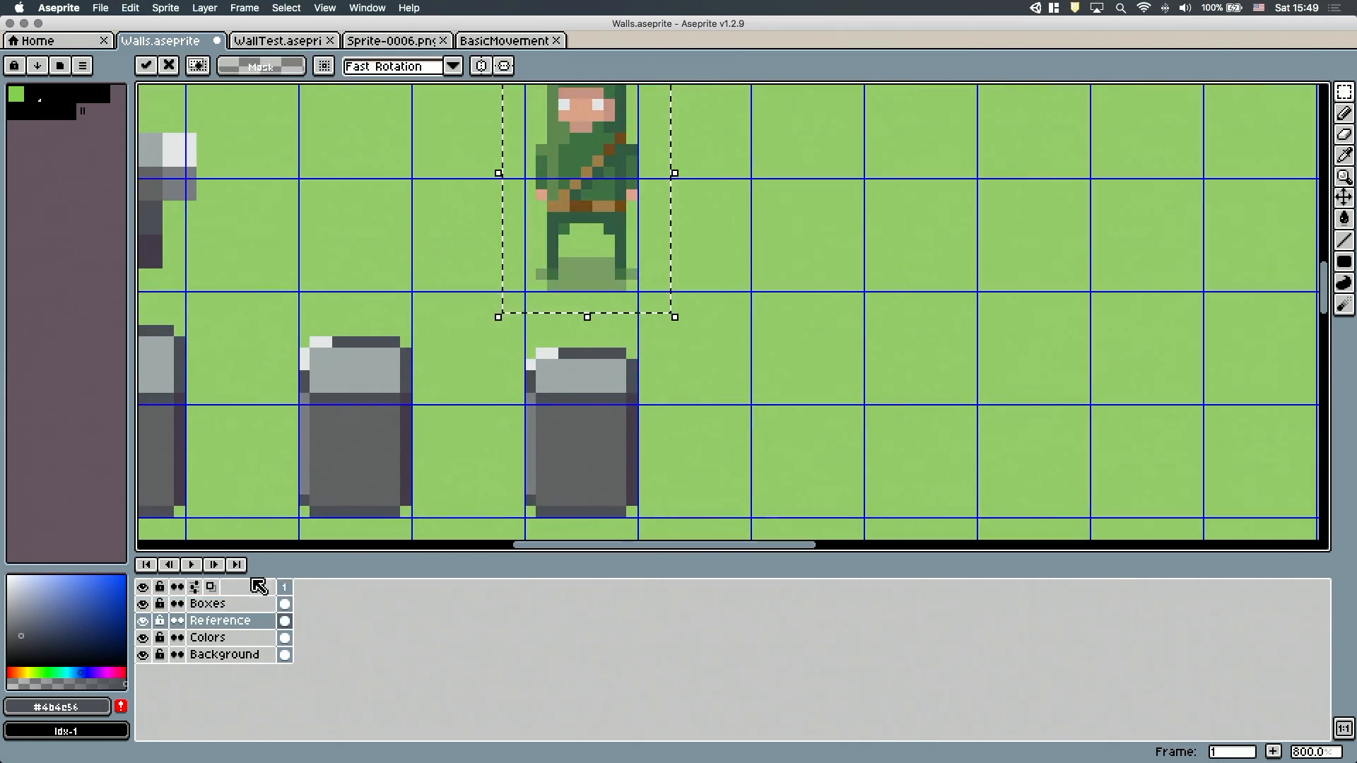
left_click(208, 603)
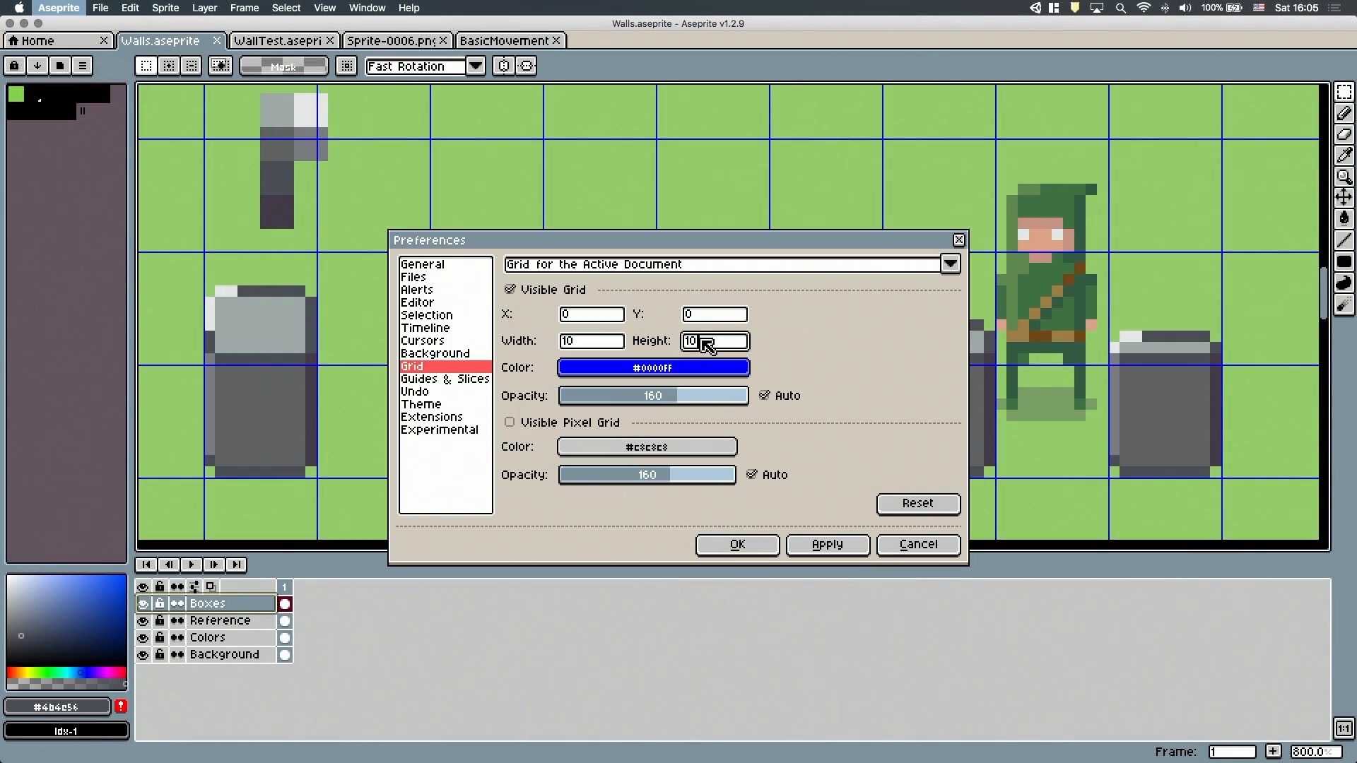
Lower the grid cell height in Preferences so cells are wide and short
left_click(736, 544)
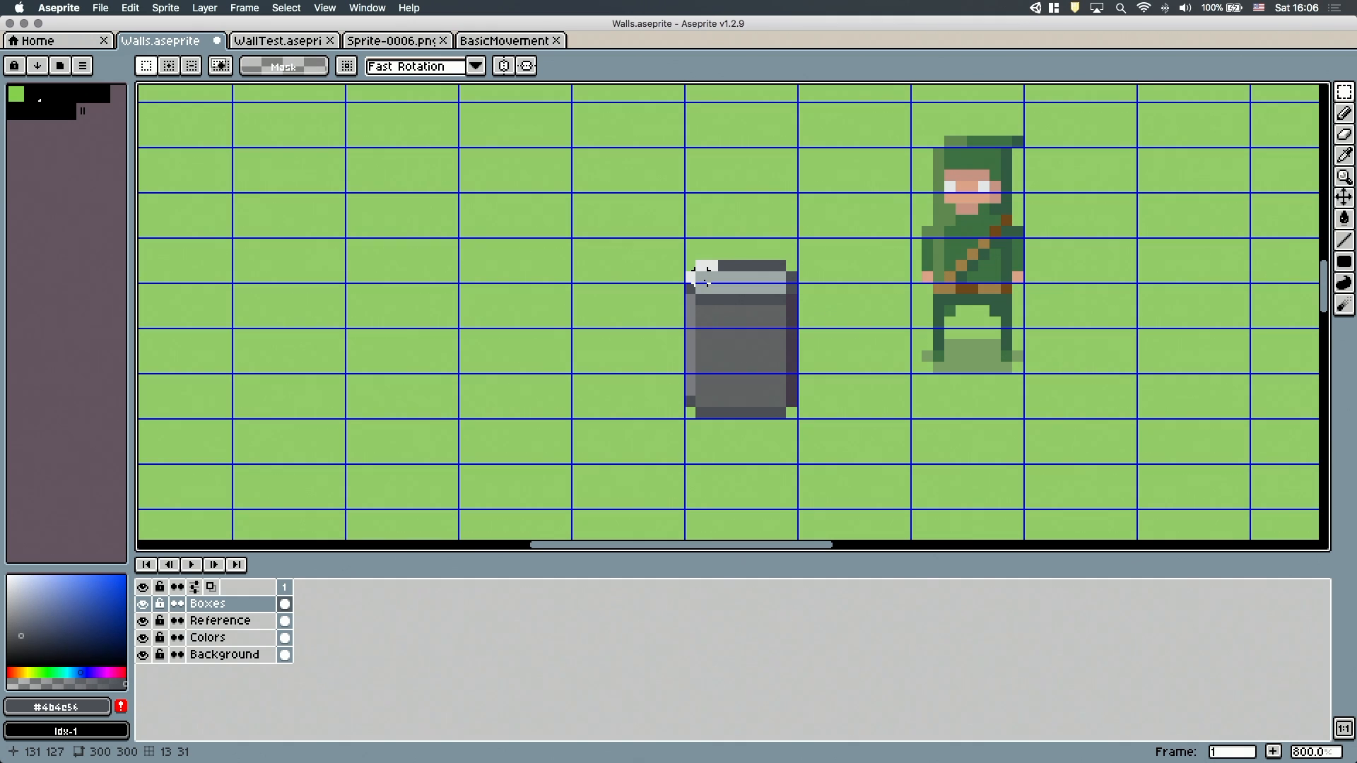
left_click(741, 312)
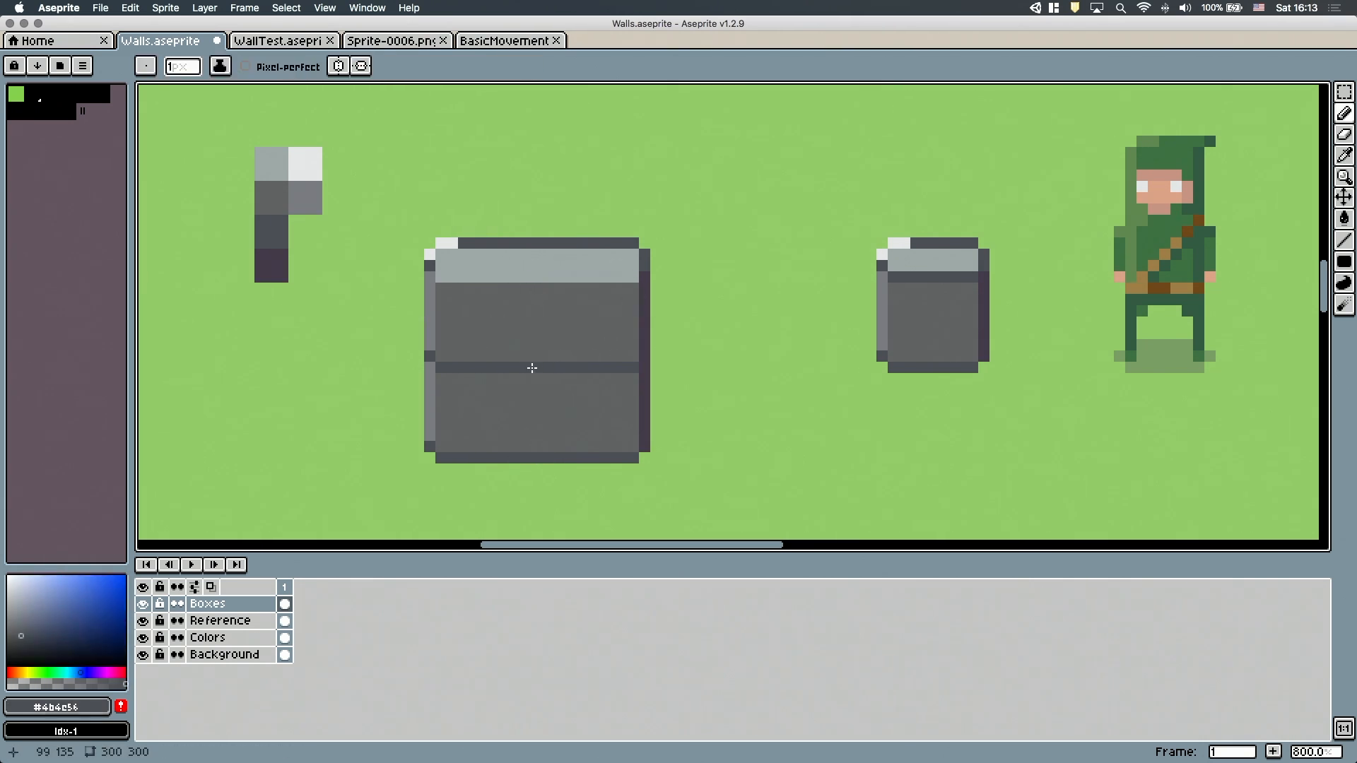
mouse_move(476, 254)
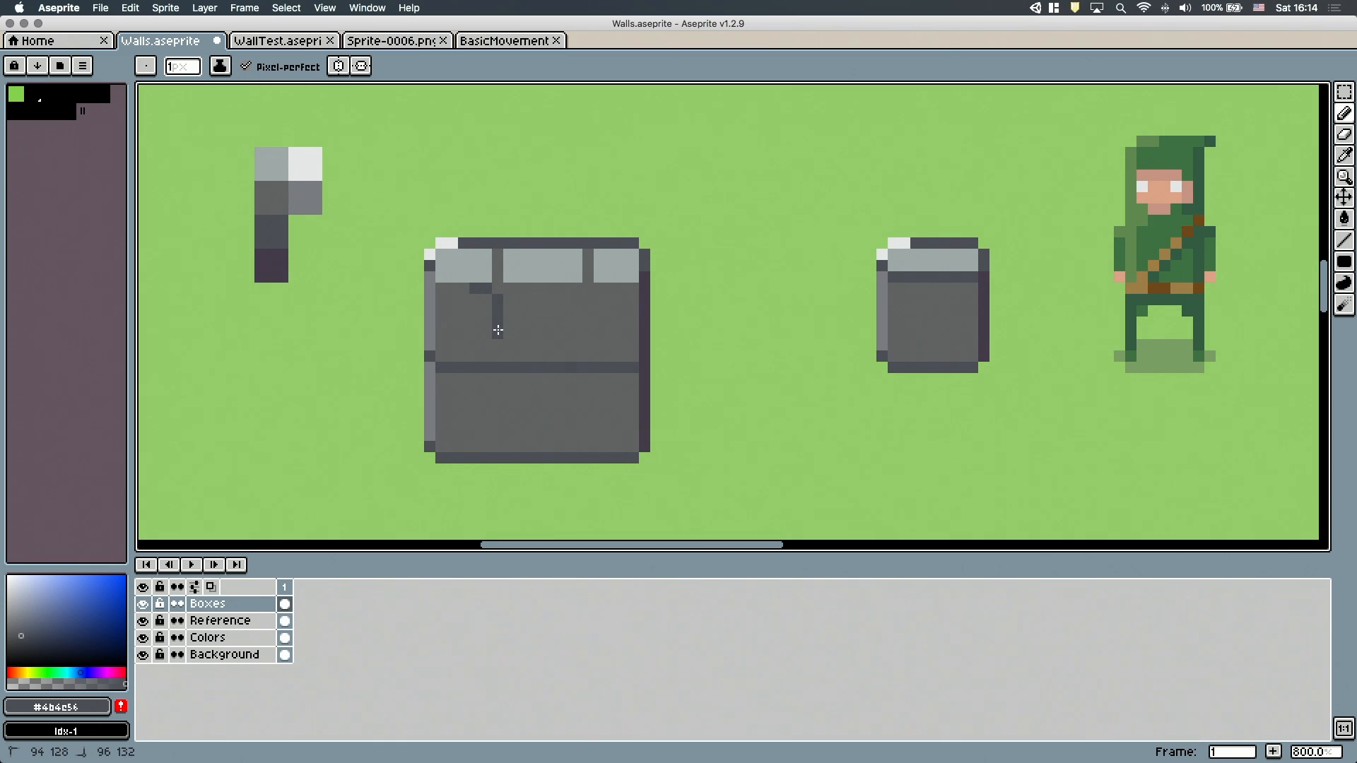
Draw a tall two-row stone block with dark mortar lines, undoing a mistaken stroke
key("cmd+z")
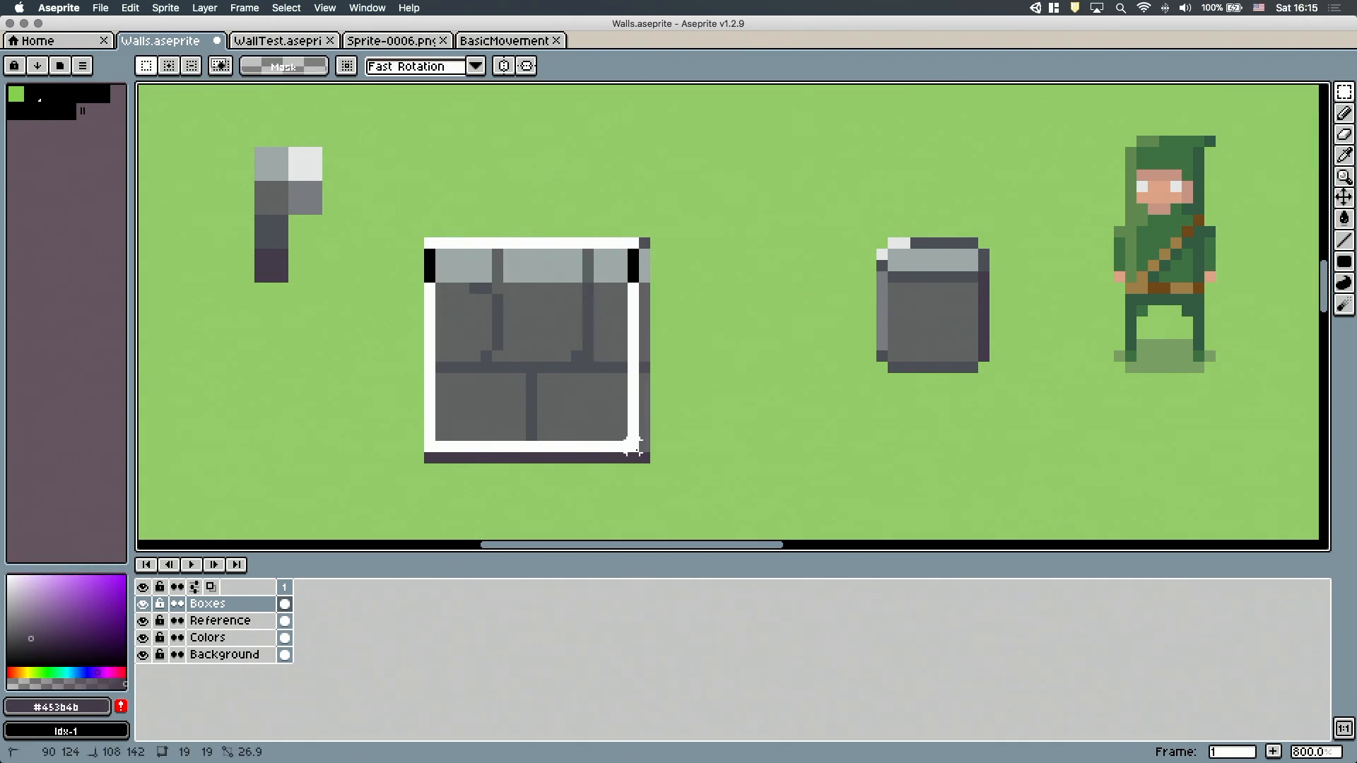
Paste the brick block into a new 20×20 sprite and tile it along the X axis
left_click(99, 8)
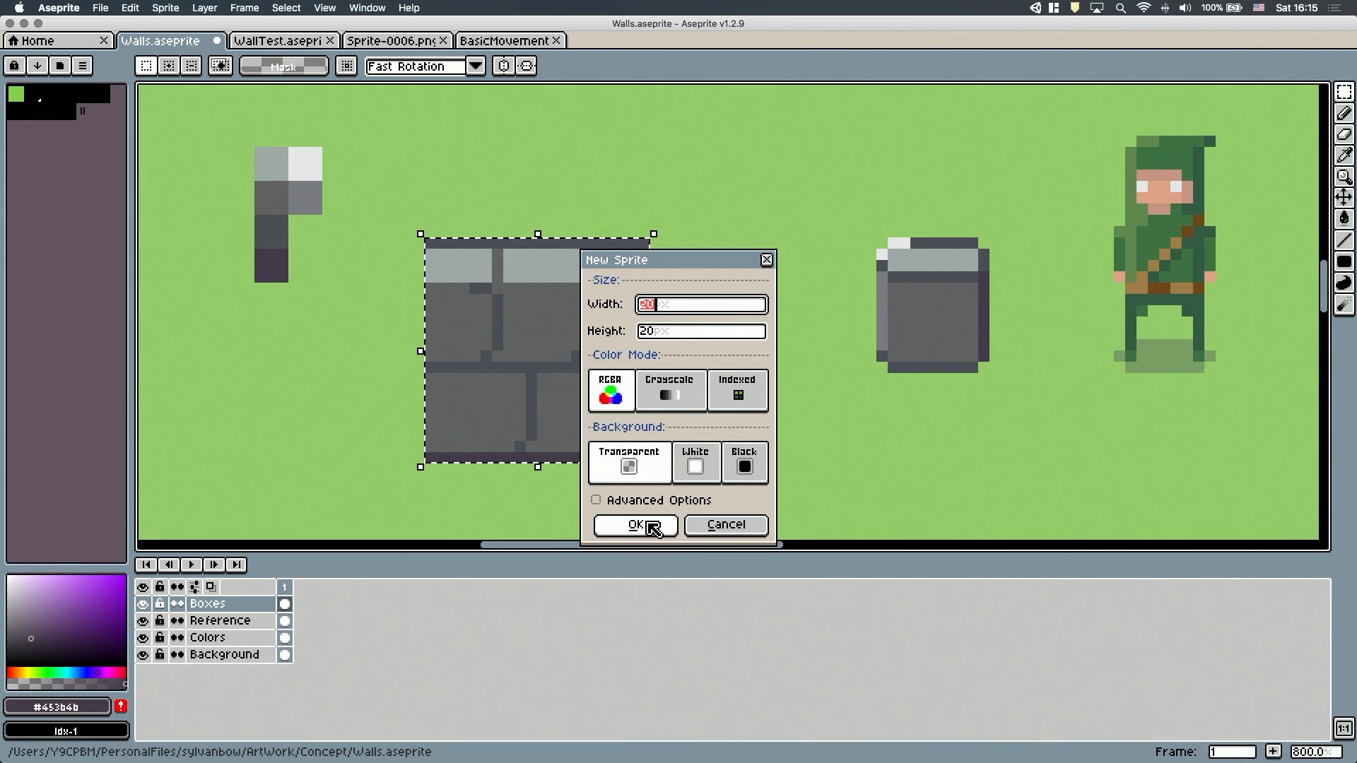
left_click(633, 525)
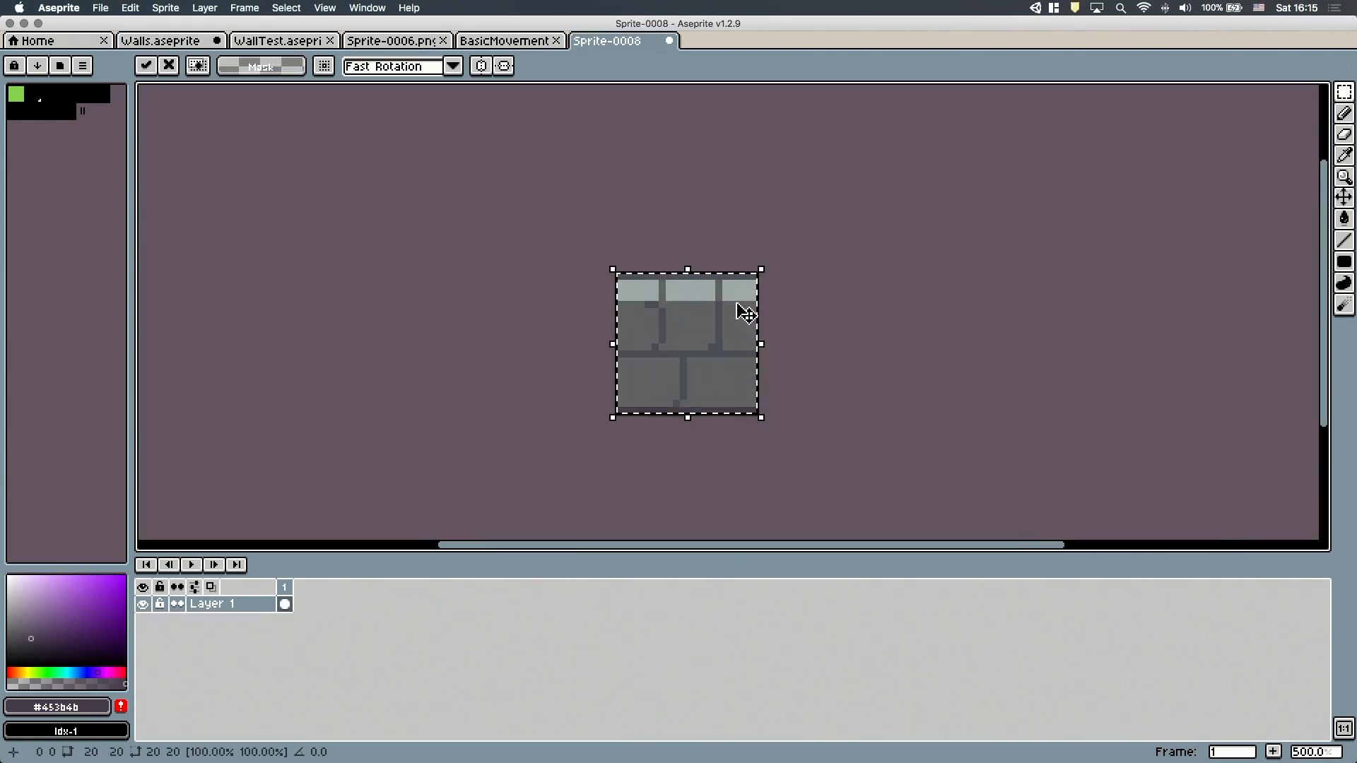
left_click(324, 8)
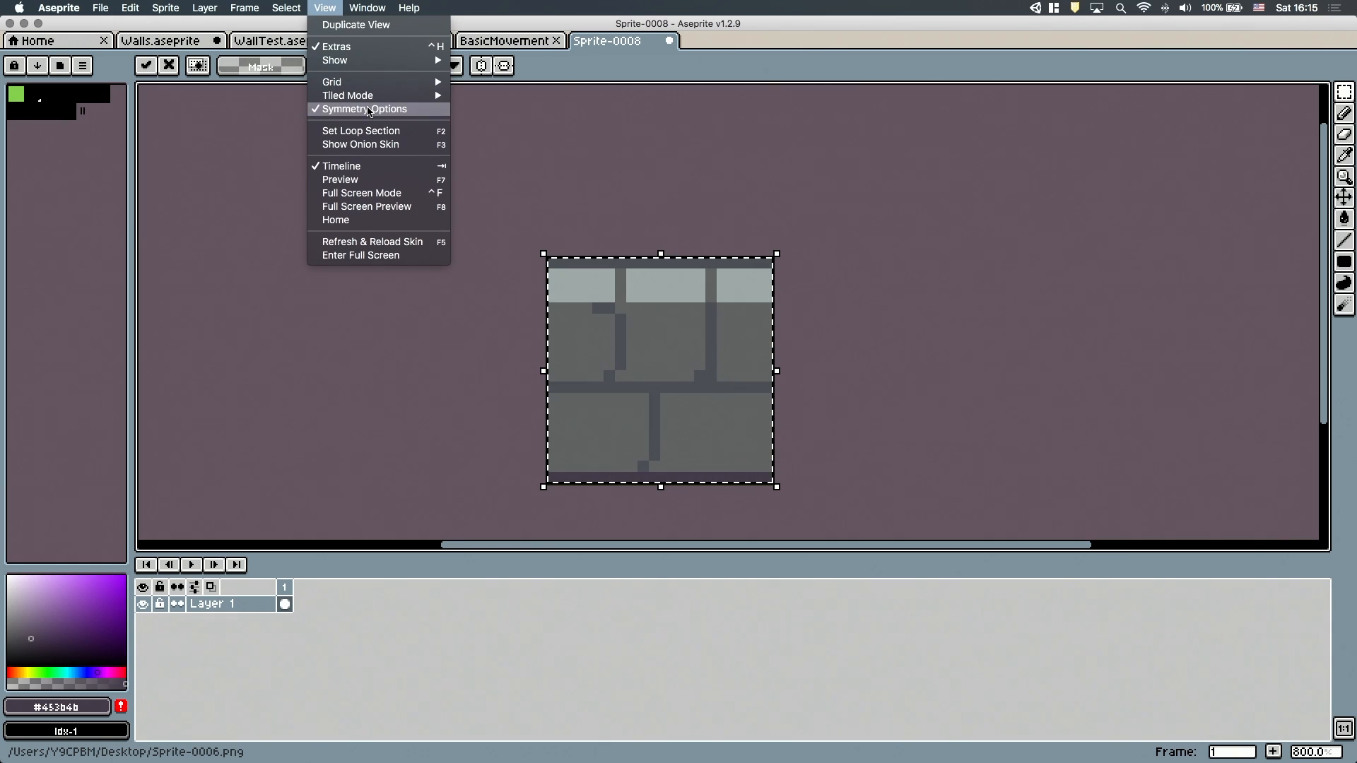
left_click(348, 96)
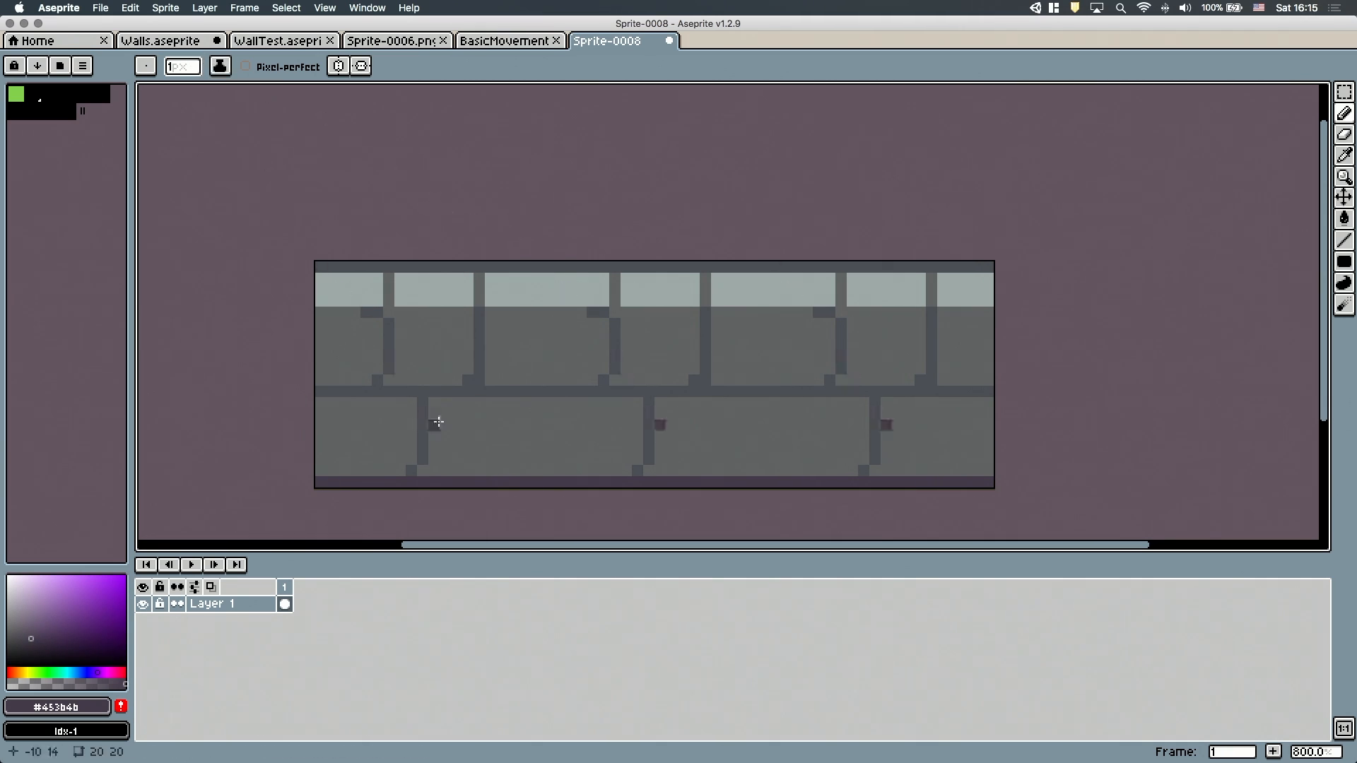
left_click(161, 41)
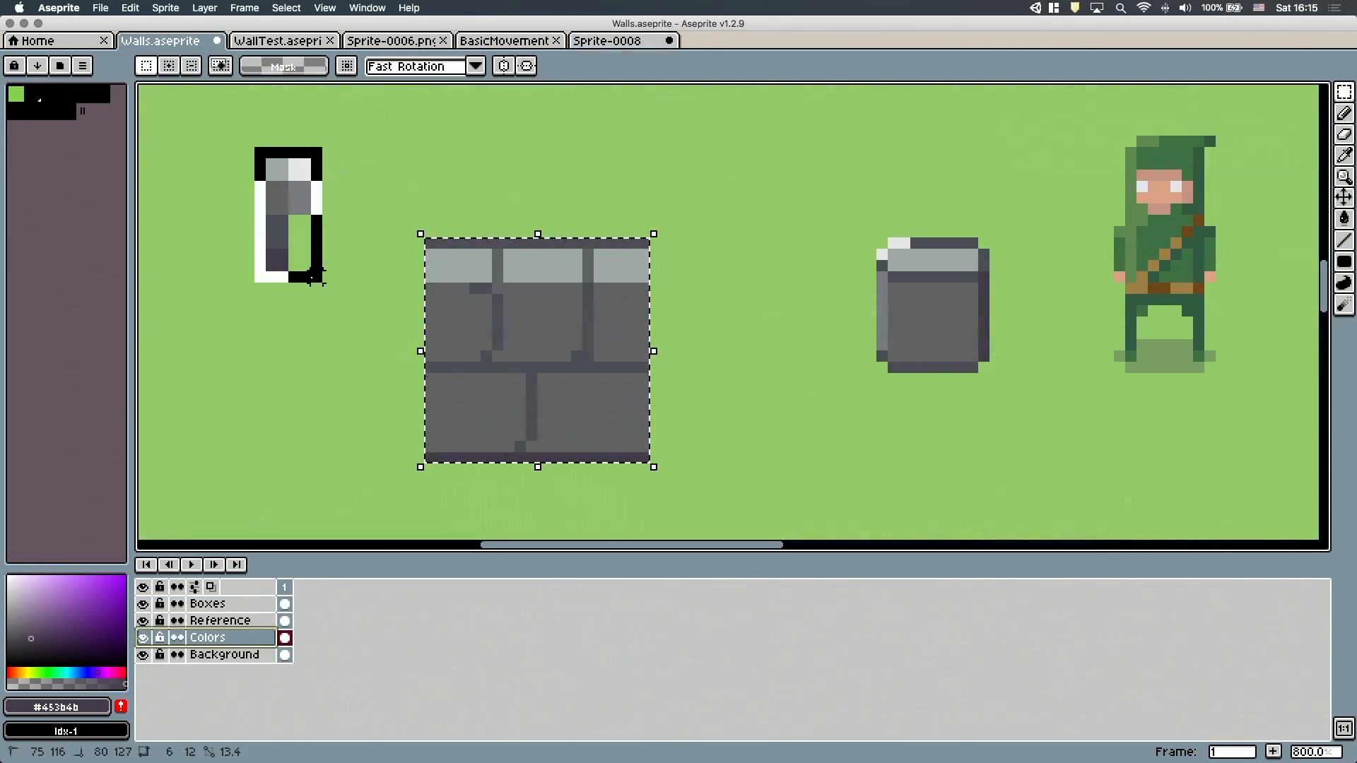
Paint darker grey mortar shading and pale top-edge highlights onto the wall tile
left_click(606, 39)
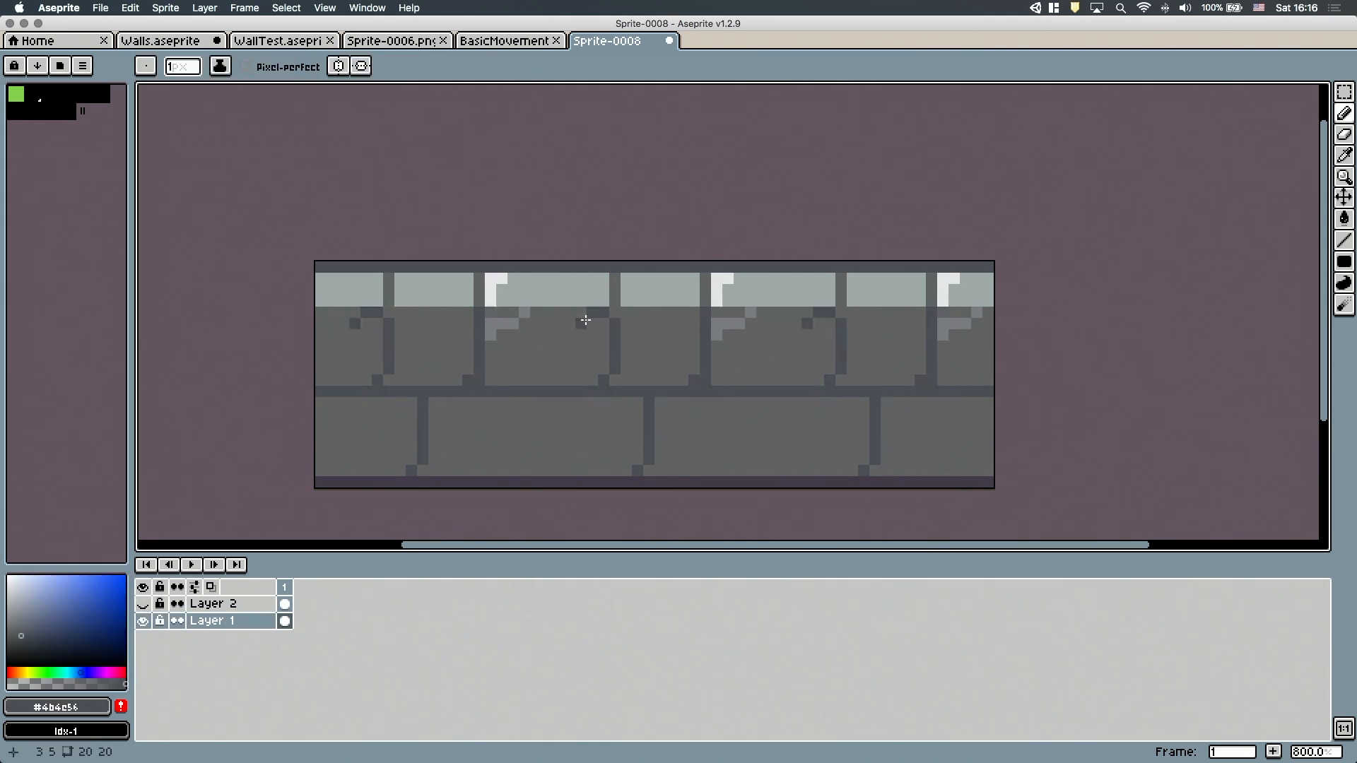
left_click(1344, 154)
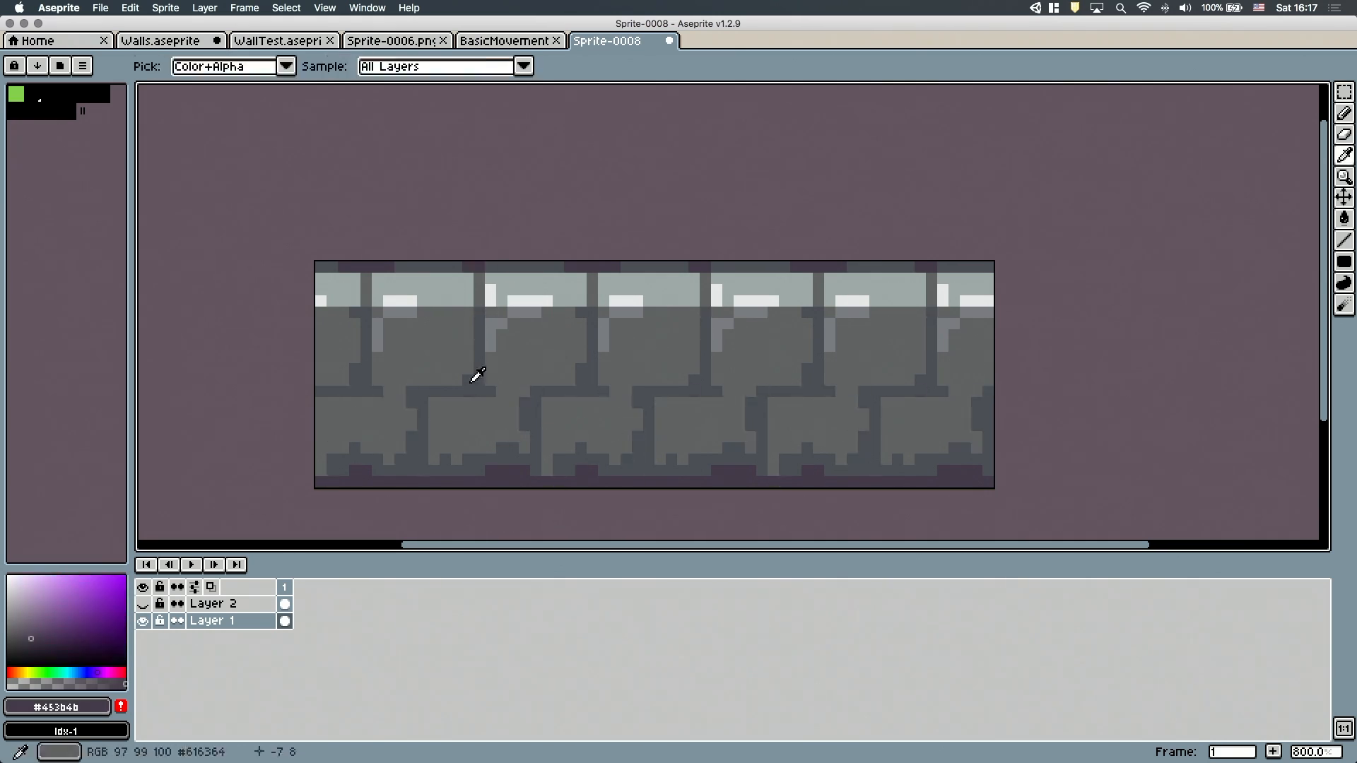
Open View > Preview and add diagonal highlight strokes to the lower row of stones
left_click(324, 8)
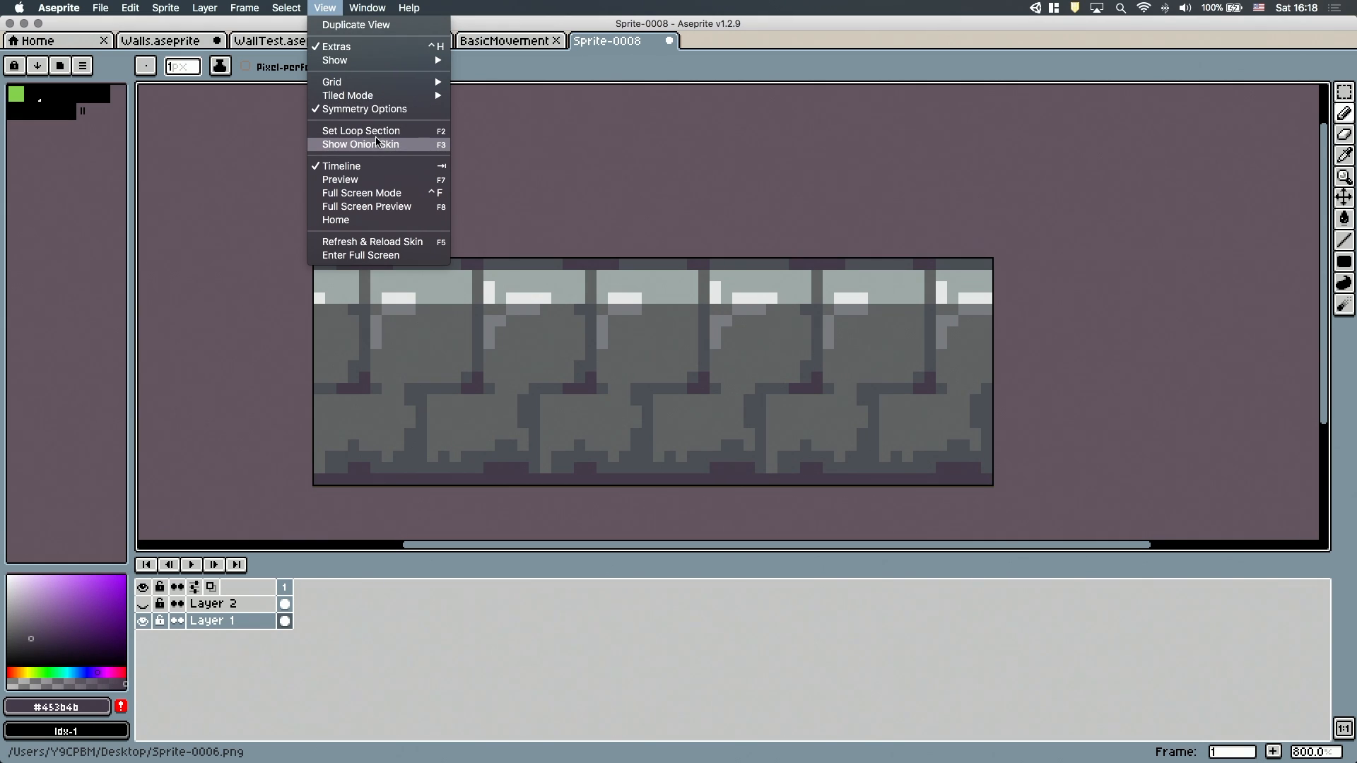
left_click(340, 178)
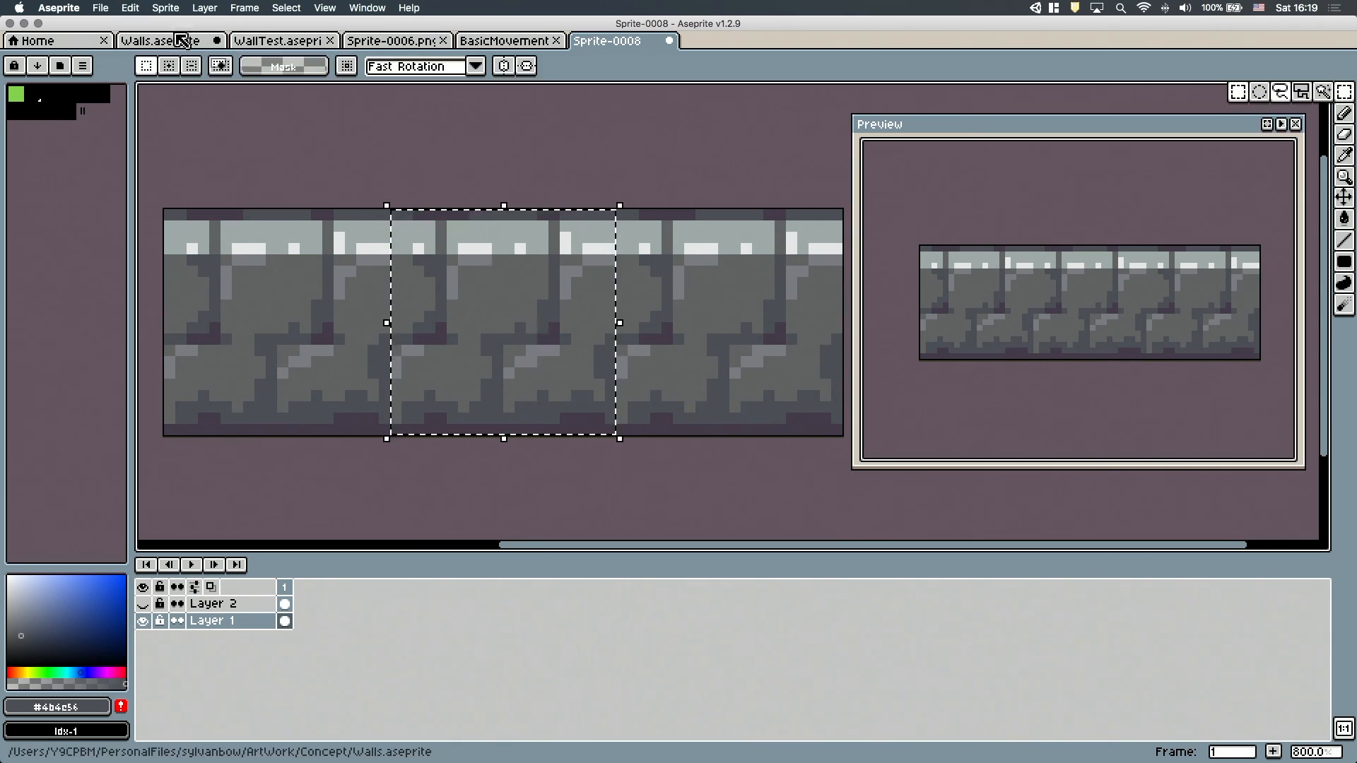
Paste the shaded wall into Walls.aseprite and position it beside the pillar
left_click(152, 40)
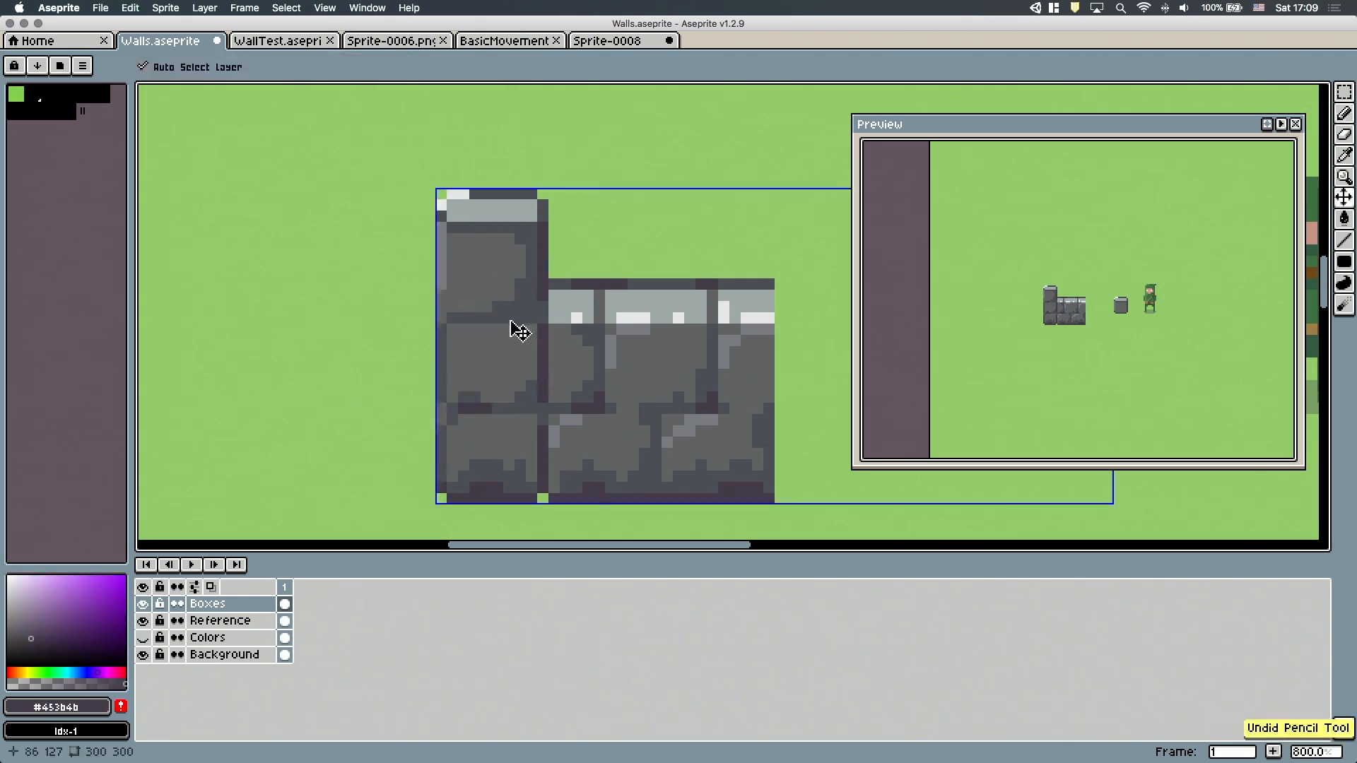
left_click(550, 229)
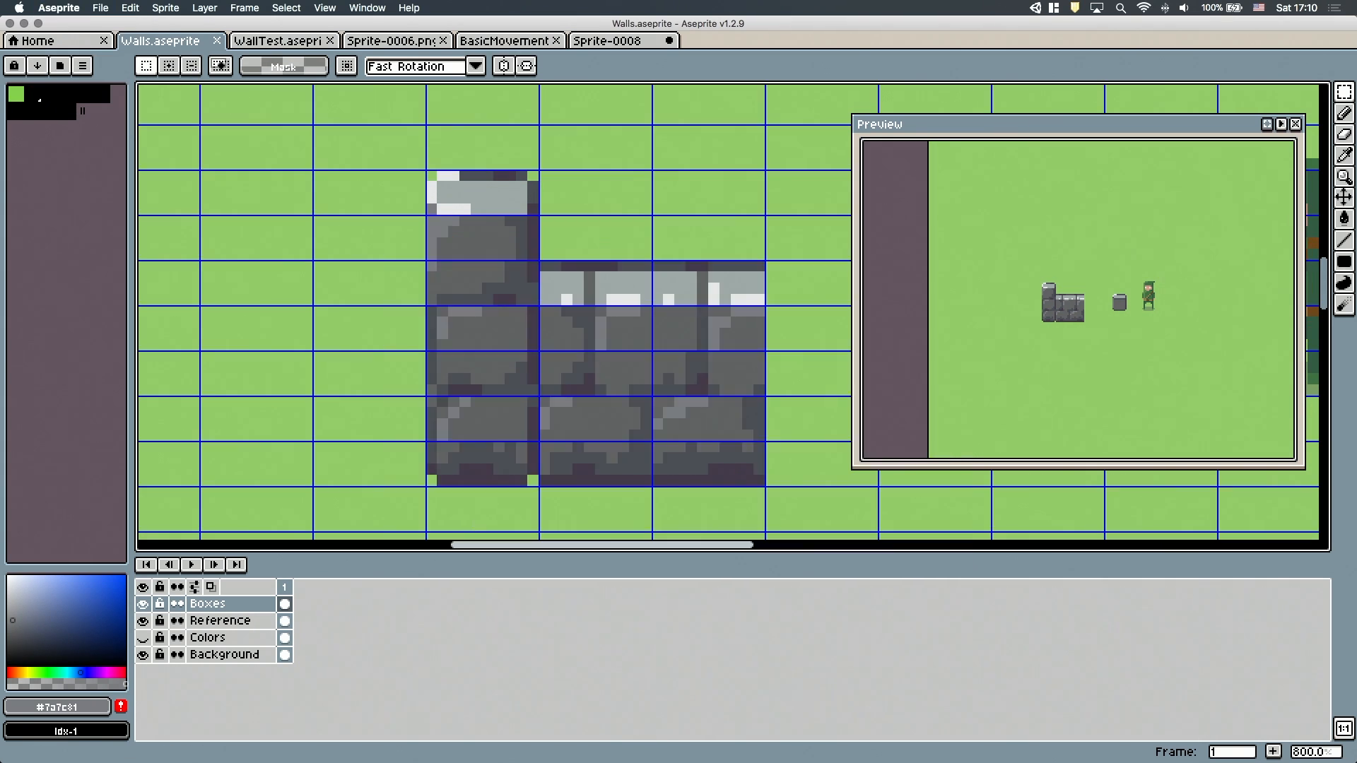
mouse_move(543, 266)
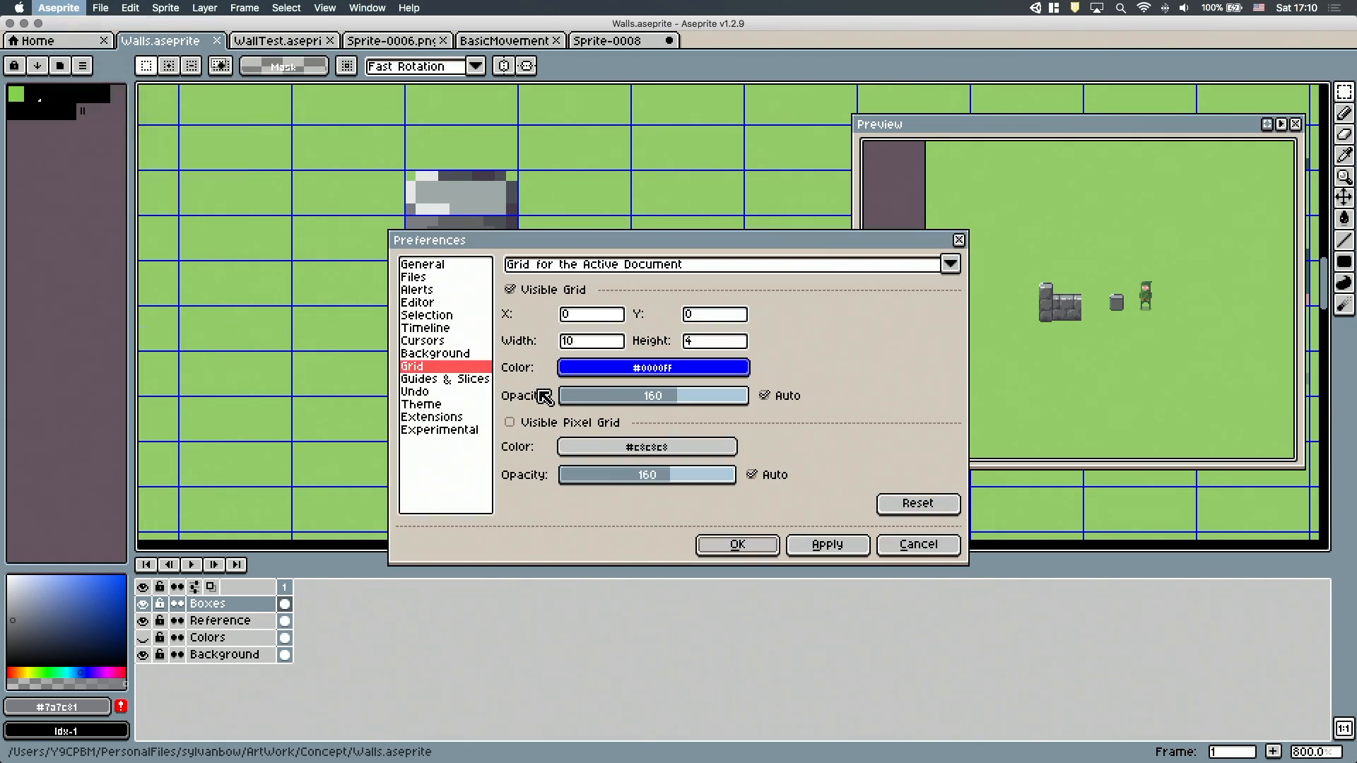
Adjust grid line opacity, then arrange wall pieces between two pillars with a tall column
left_click(735, 544)
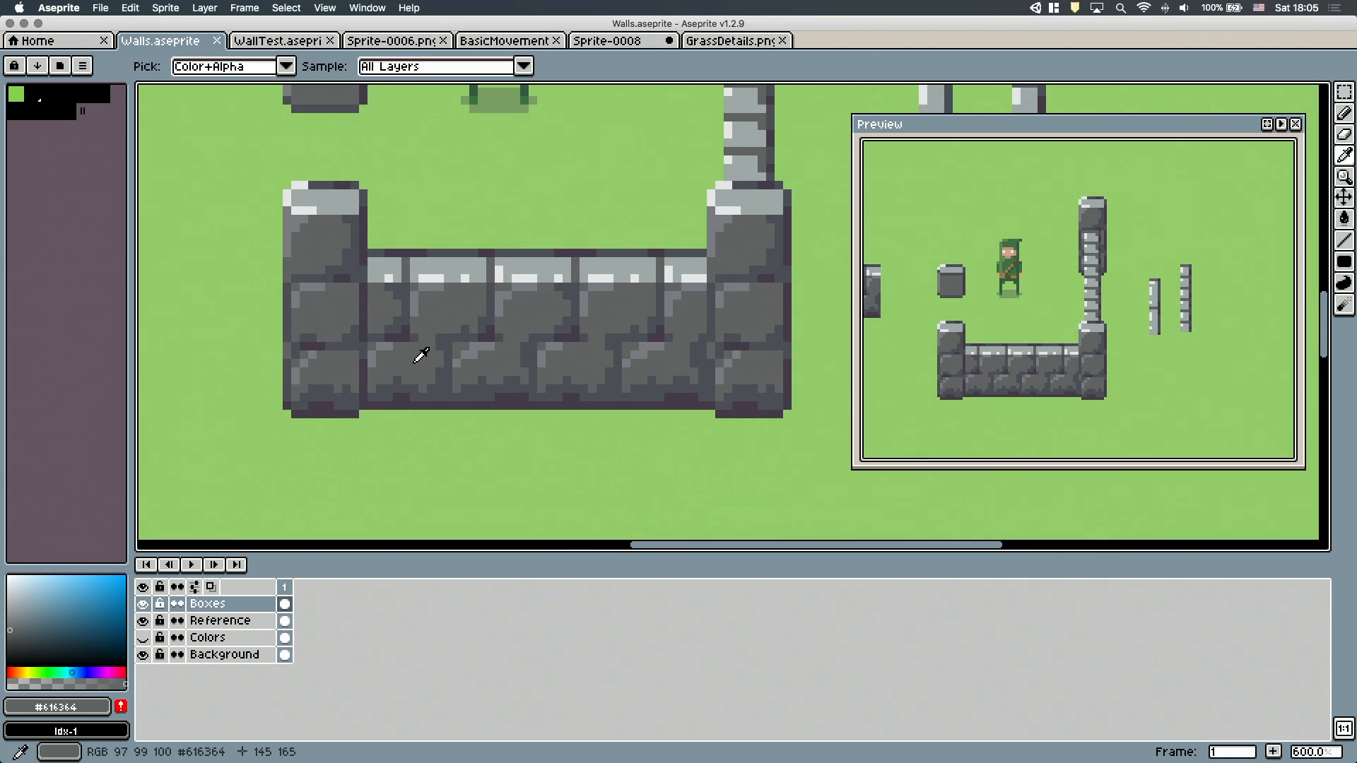
Add a layer above Boxes named 'Shadows' with opacity lowered to about 97
left_click(211, 587)
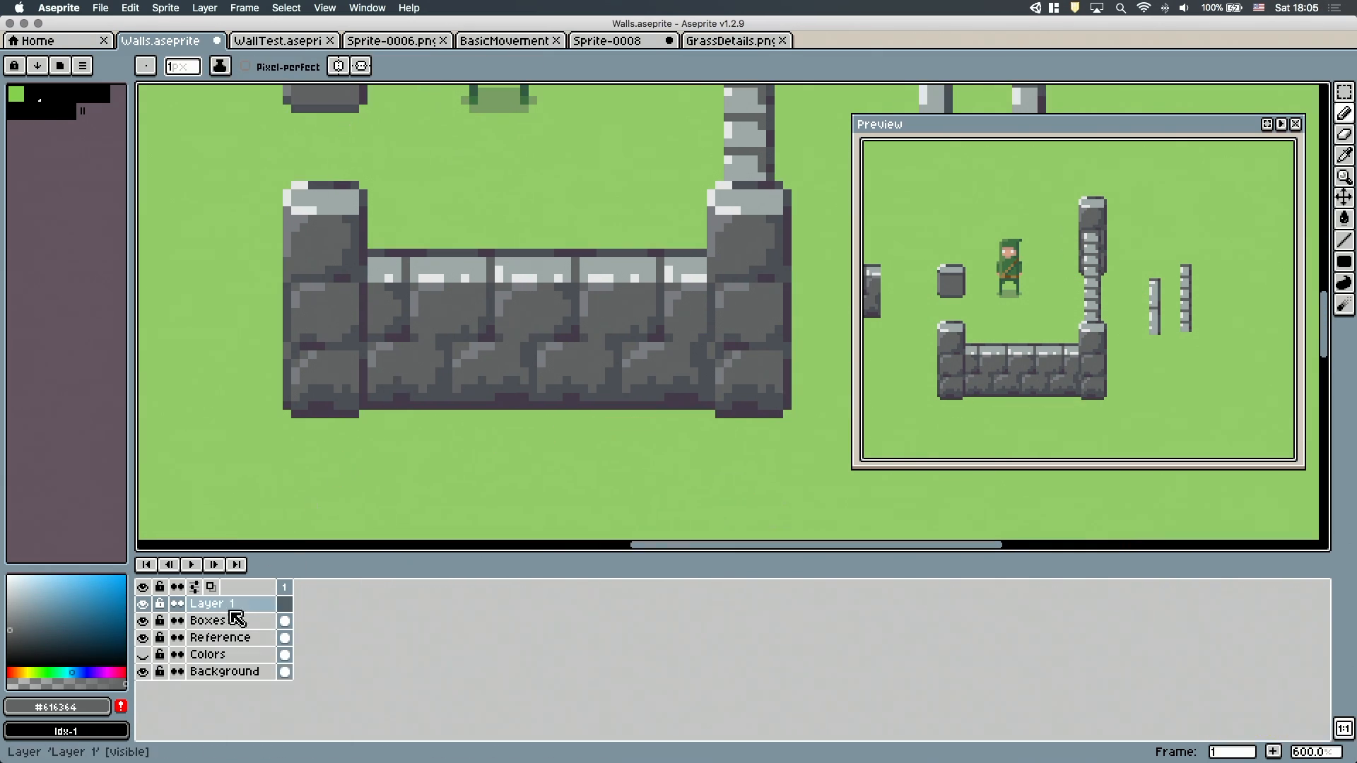
double_click(212, 603)
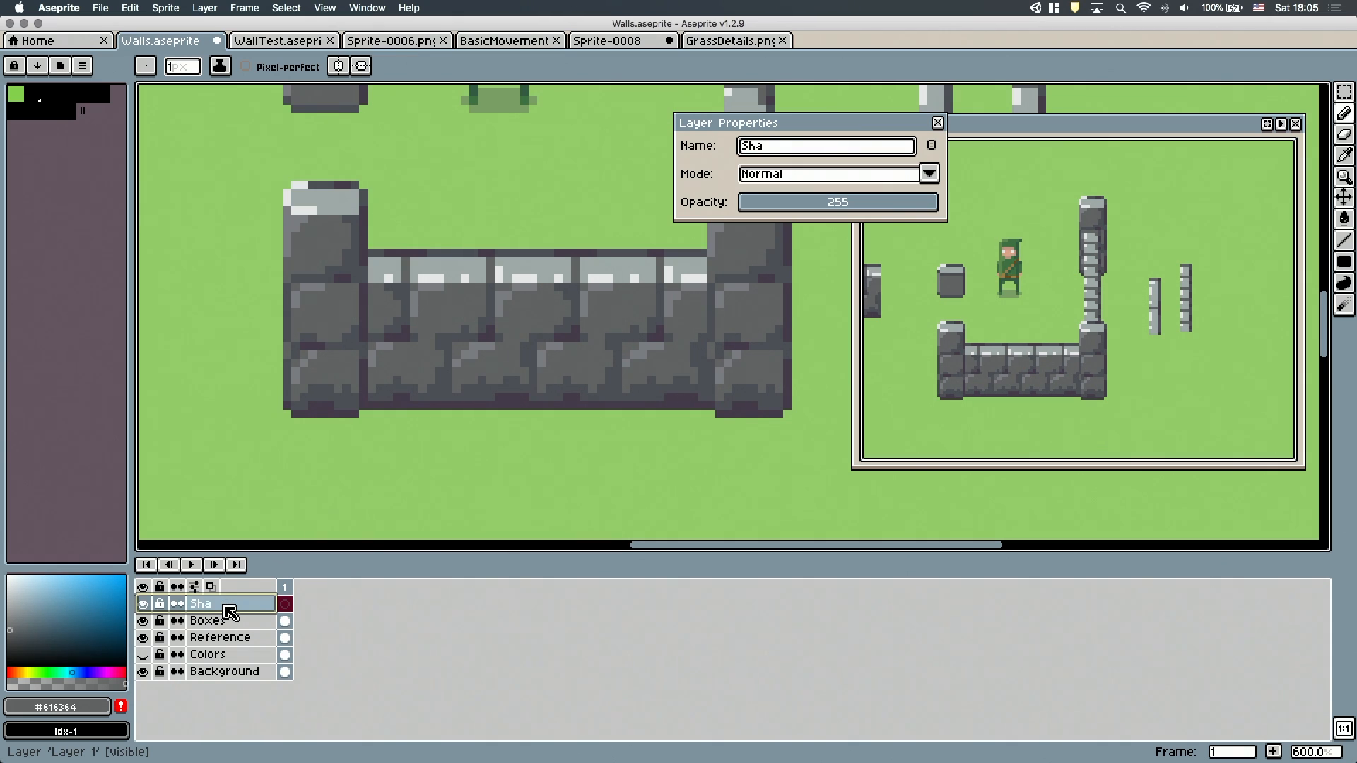
type("Shadows")
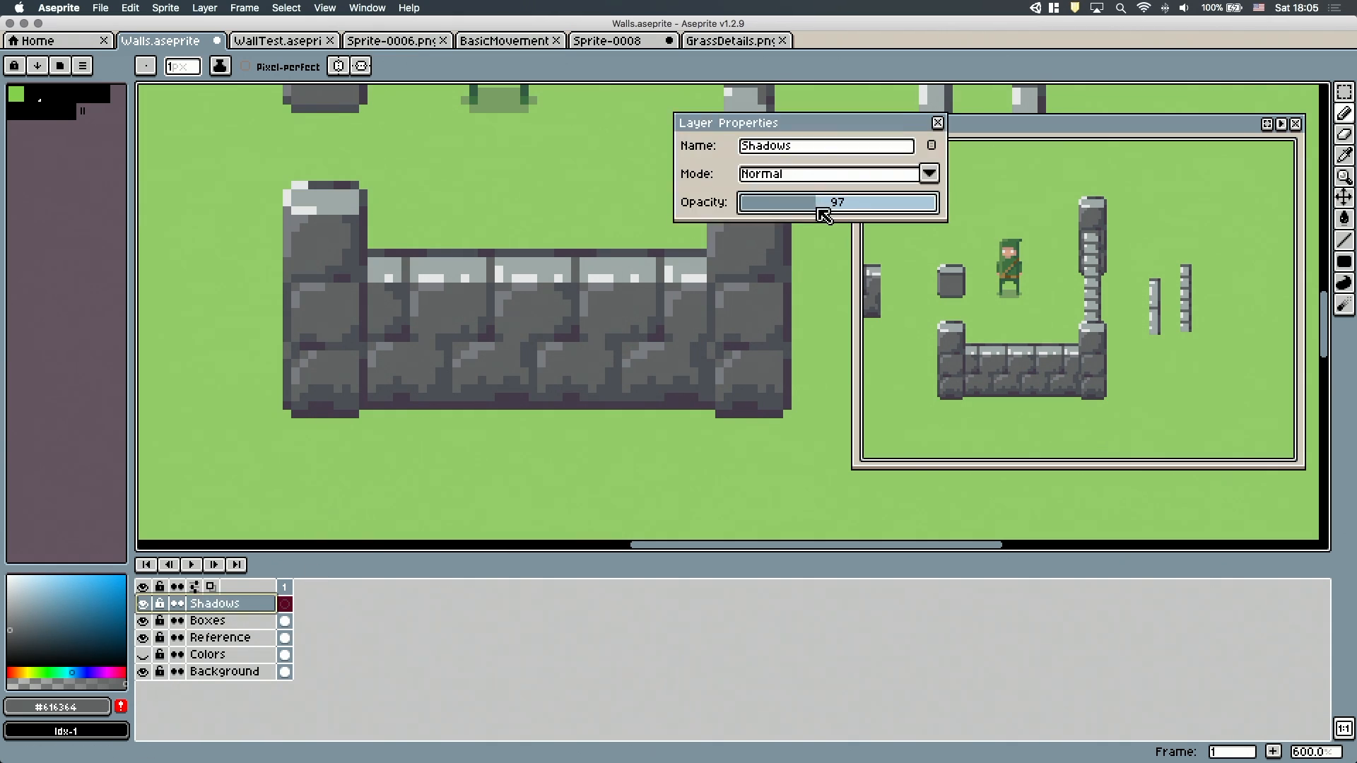
left_click(937, 123)
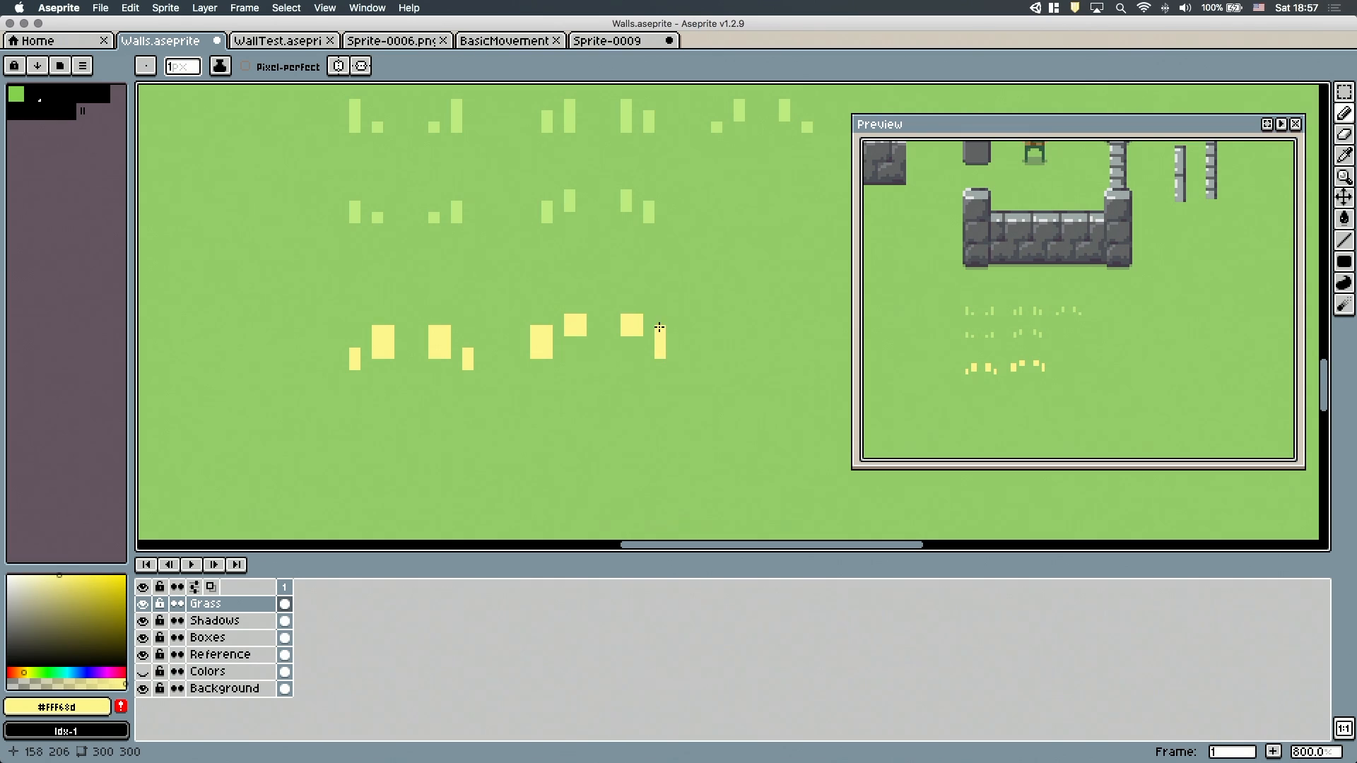
Paint a yellow flower pixel on the Grass layer below the walls
left_click(214, 621)
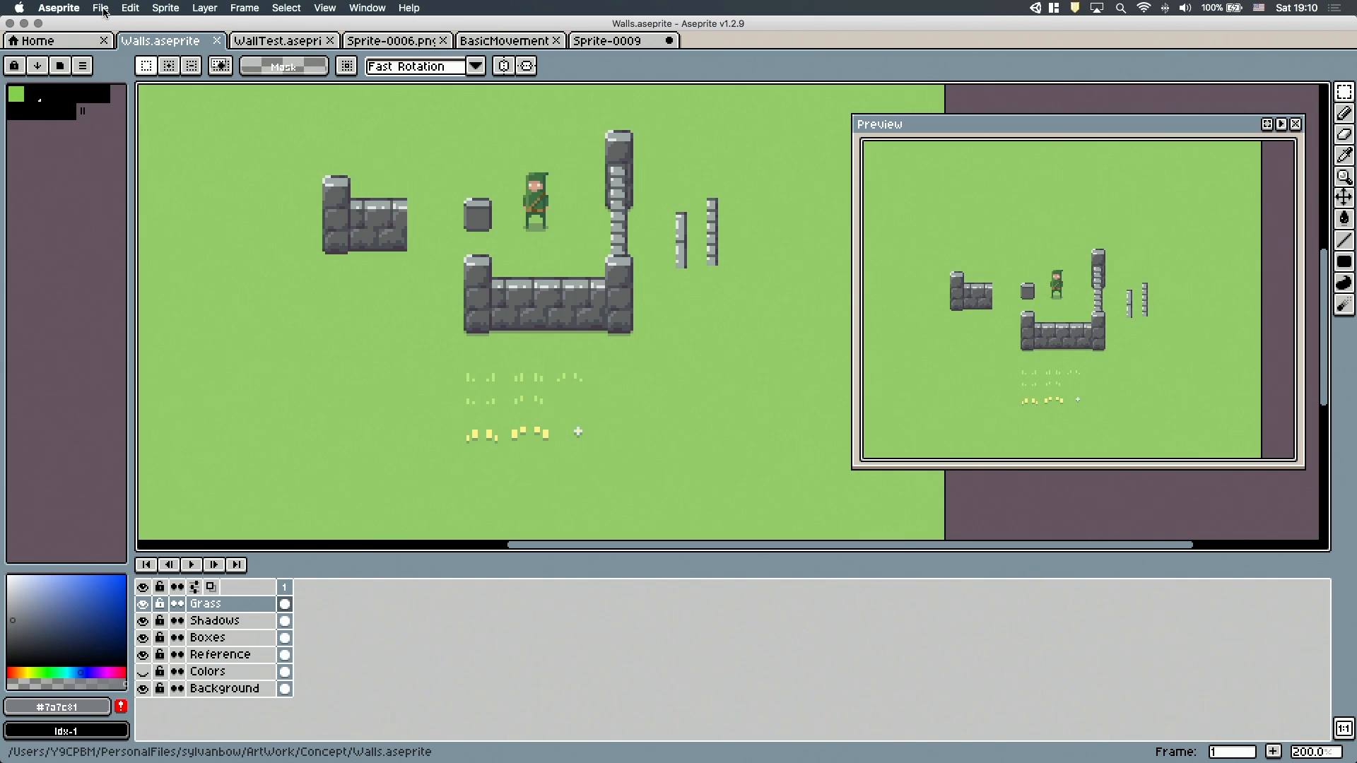
Create a blank 128x128 sprite and switch between it and the Walls mockup to copy a wall section
left_click(100, 8)
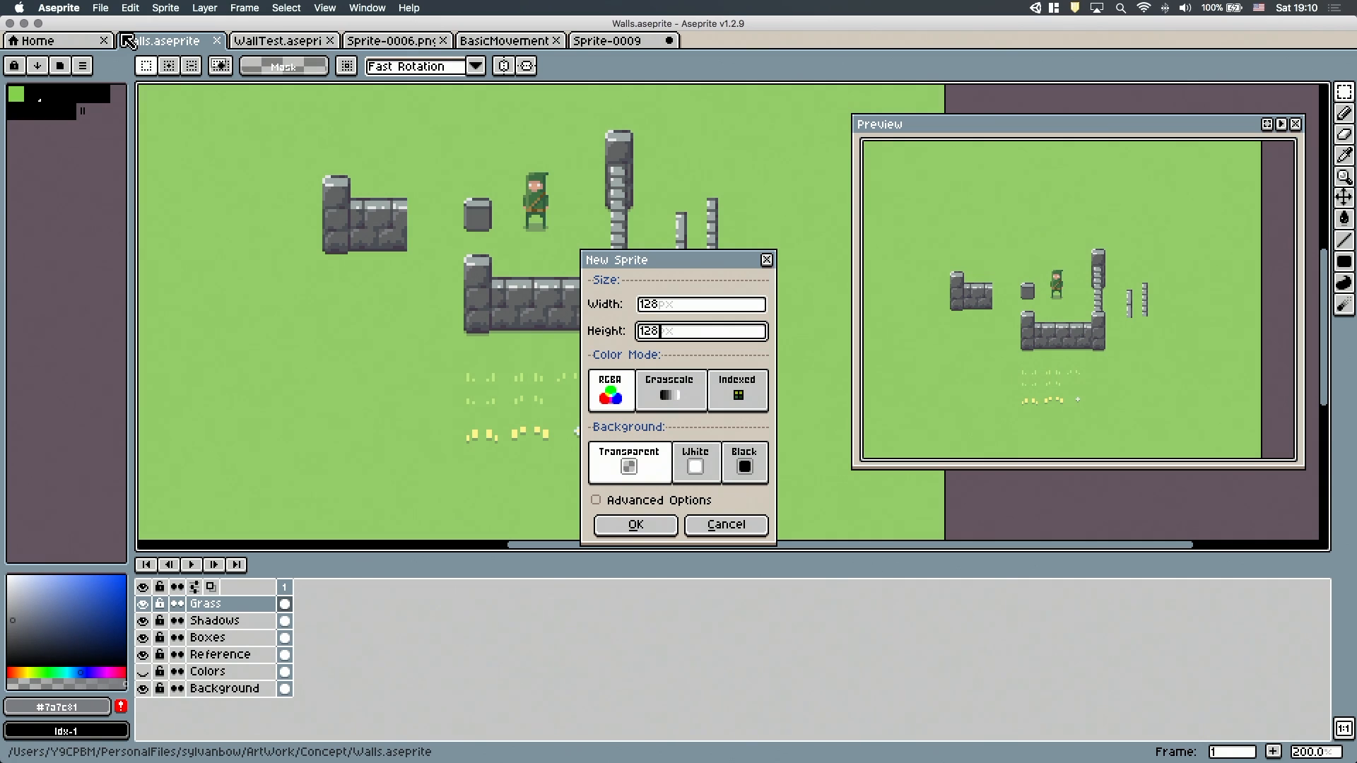
left_click(635, 524)
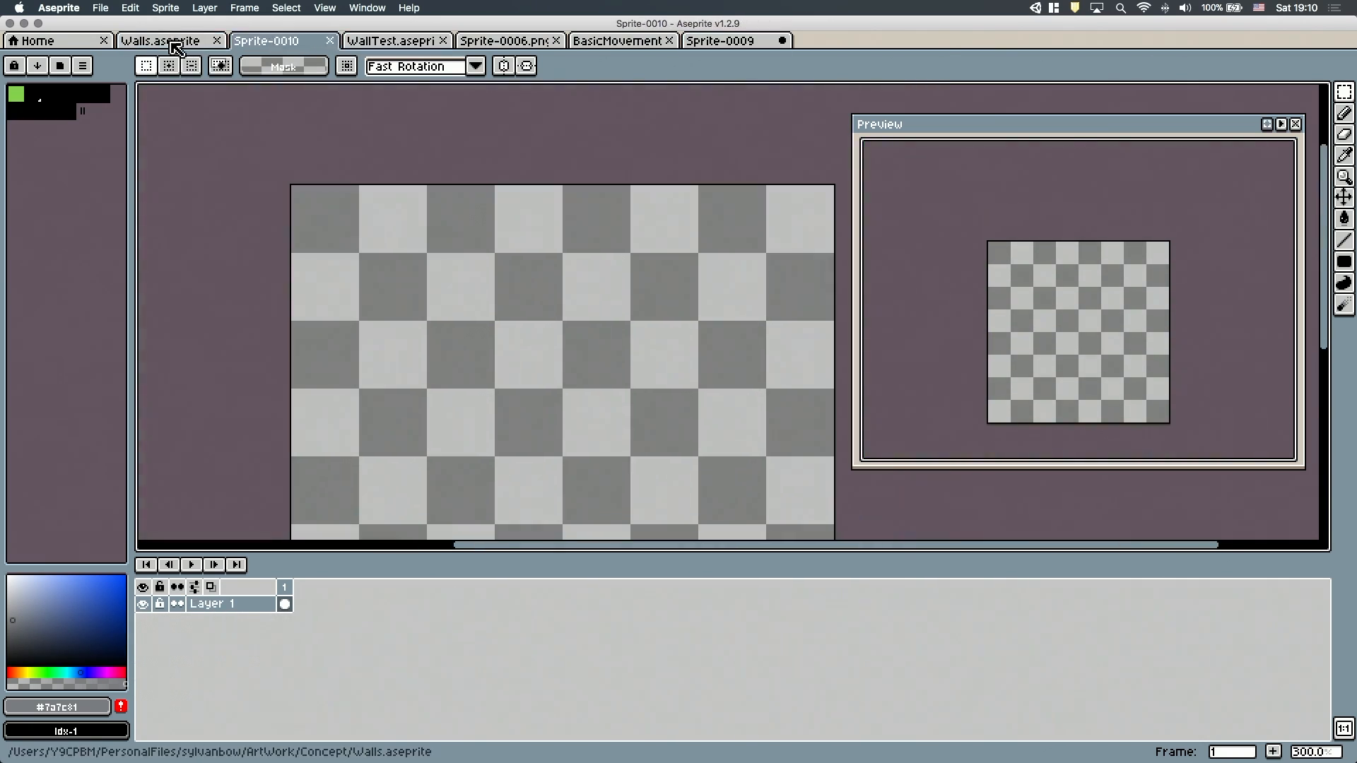
left_click(165, 39)
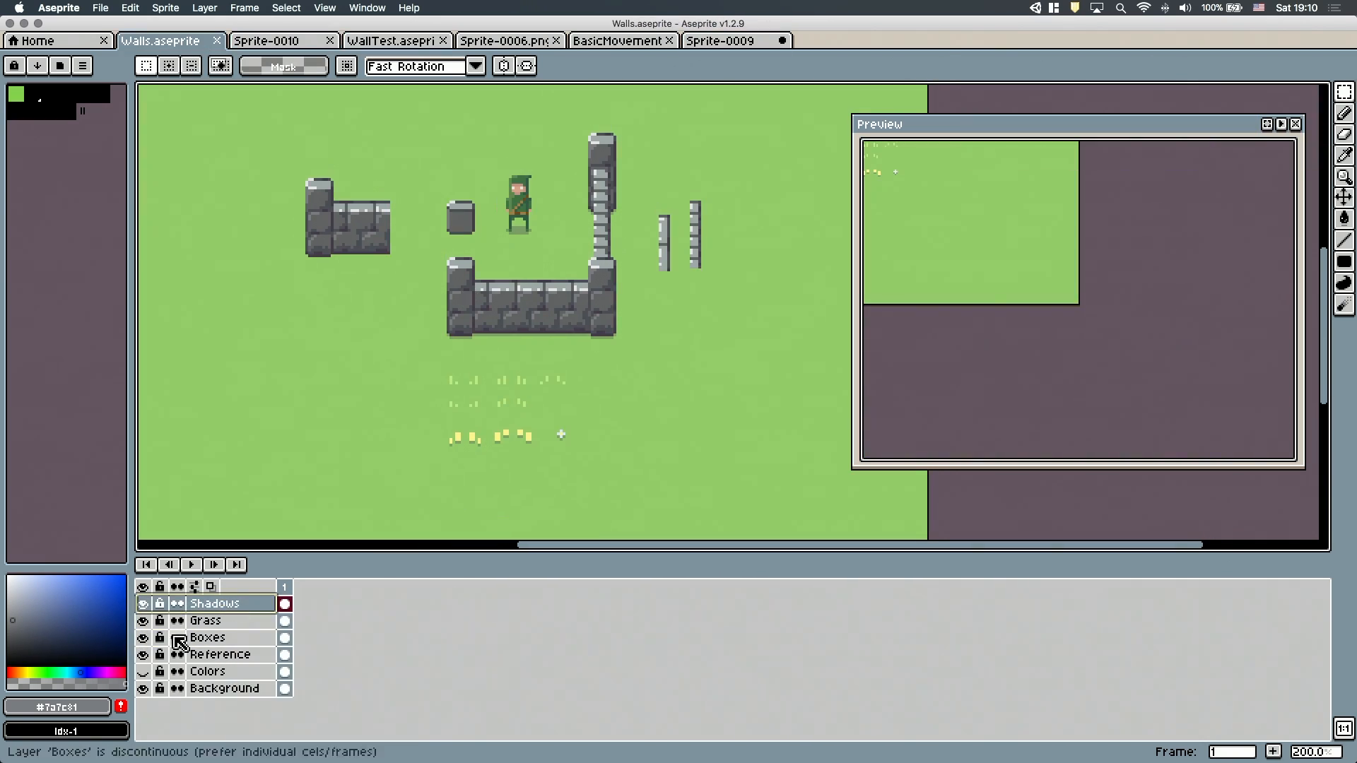
left_click(269, 40)
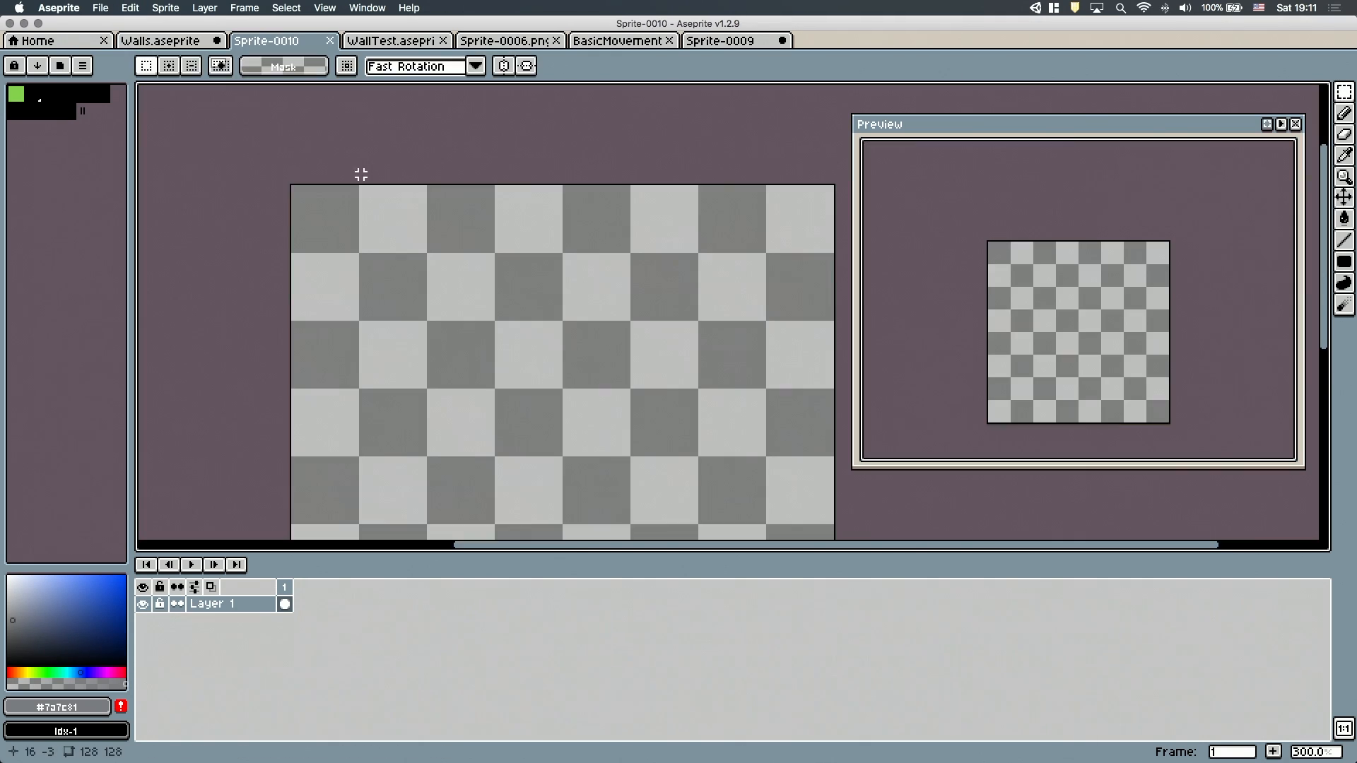
left_click(160, 39)
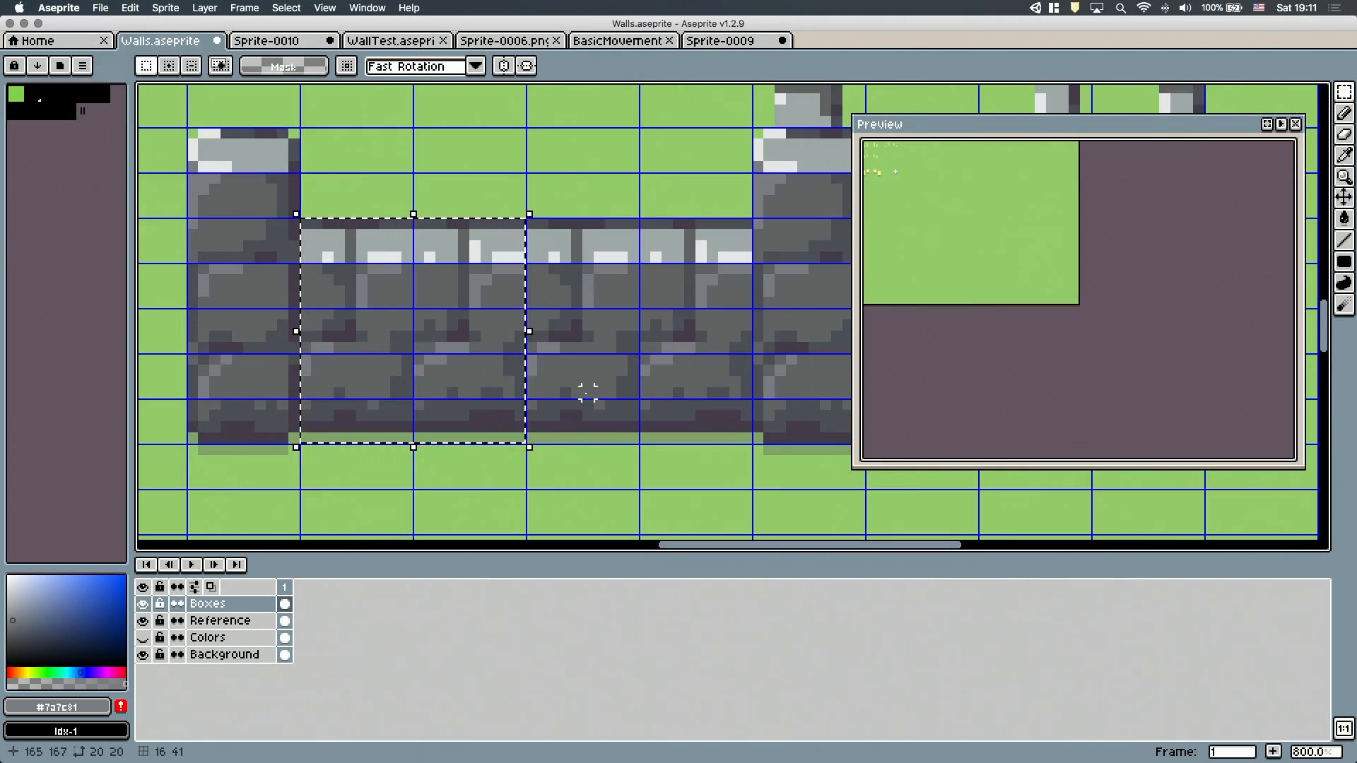
left_click(269, 39)
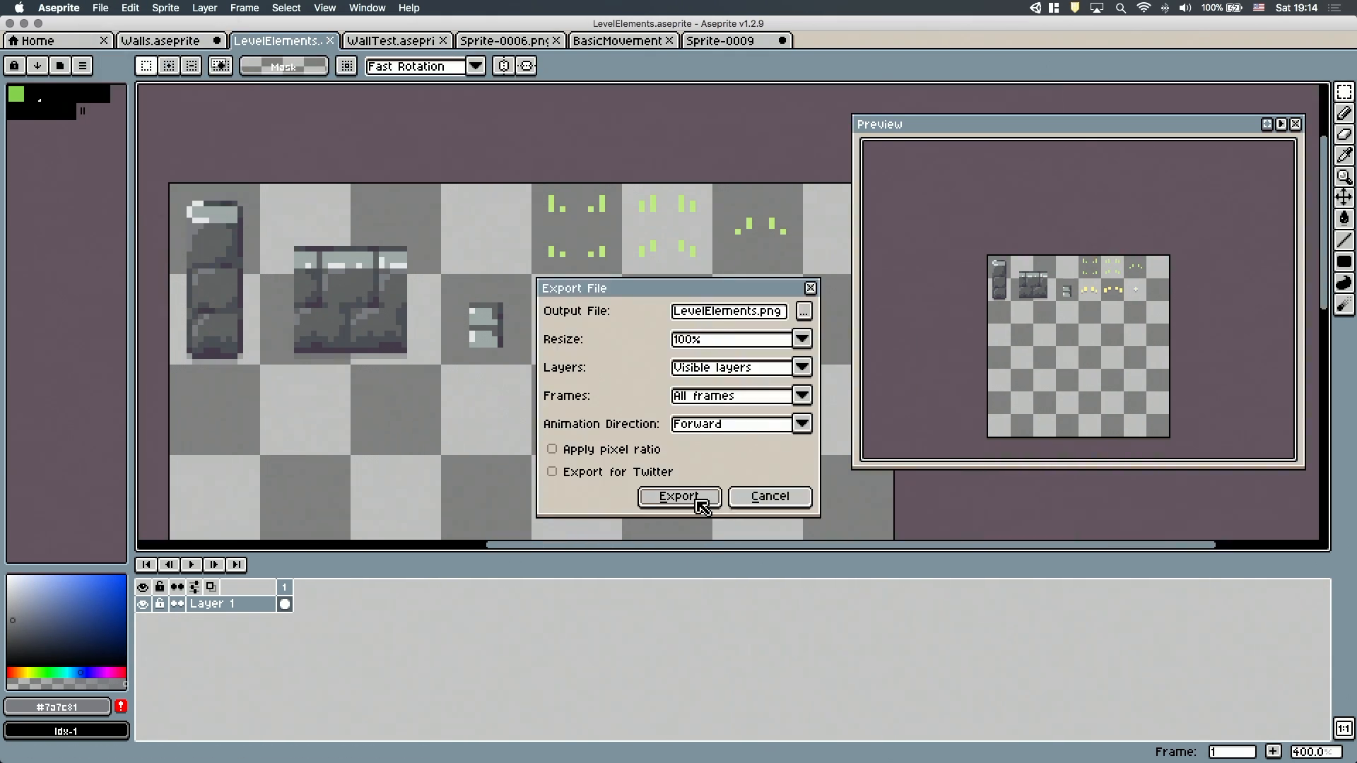
Export the sprite sheet as LevelElements.png
left_click(679, 496)
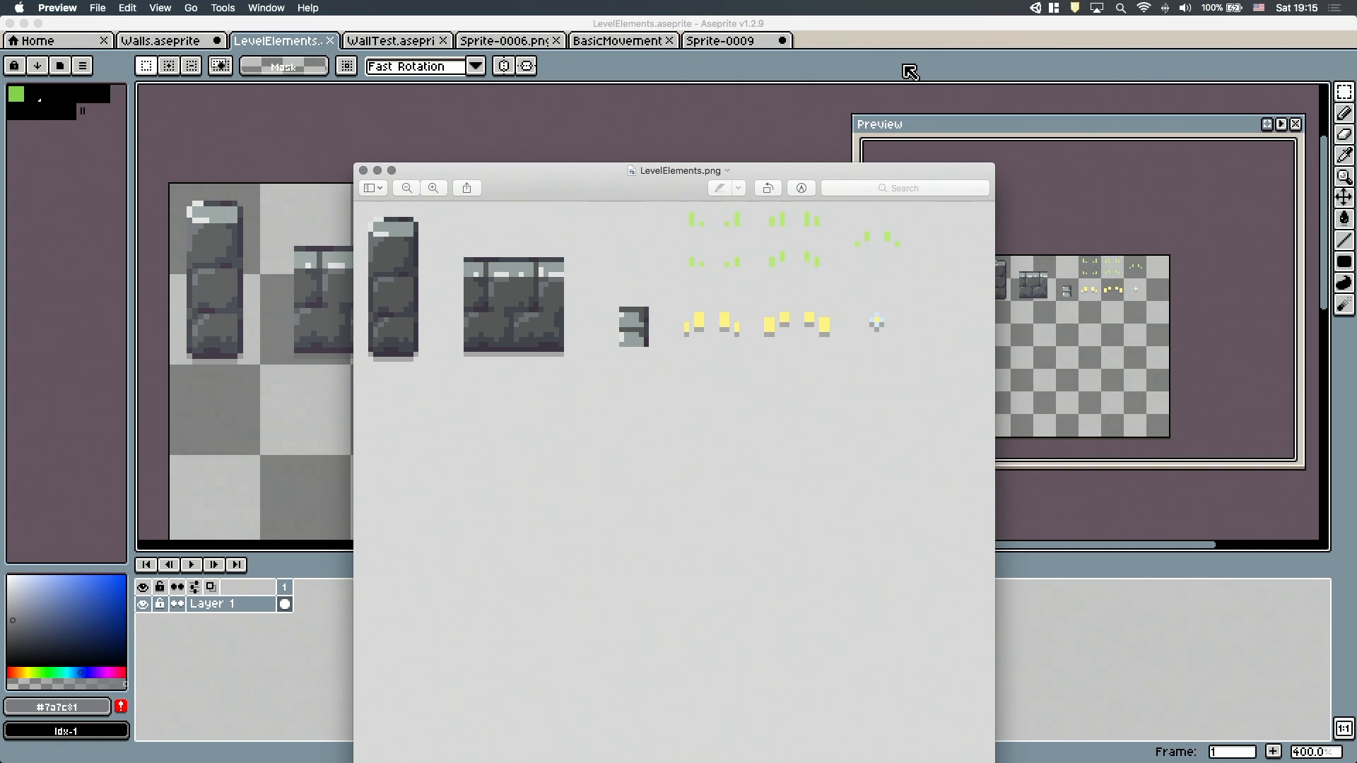
mouse_move(871, 86)
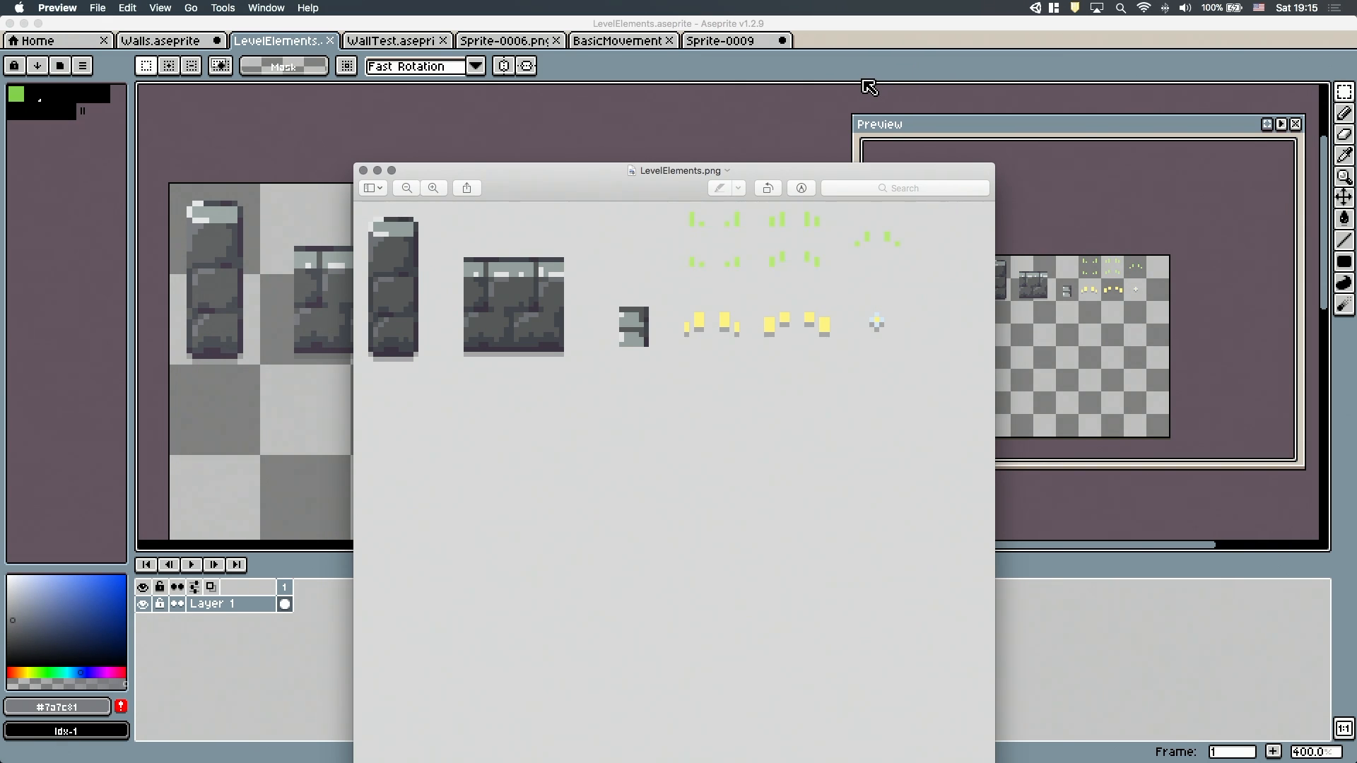